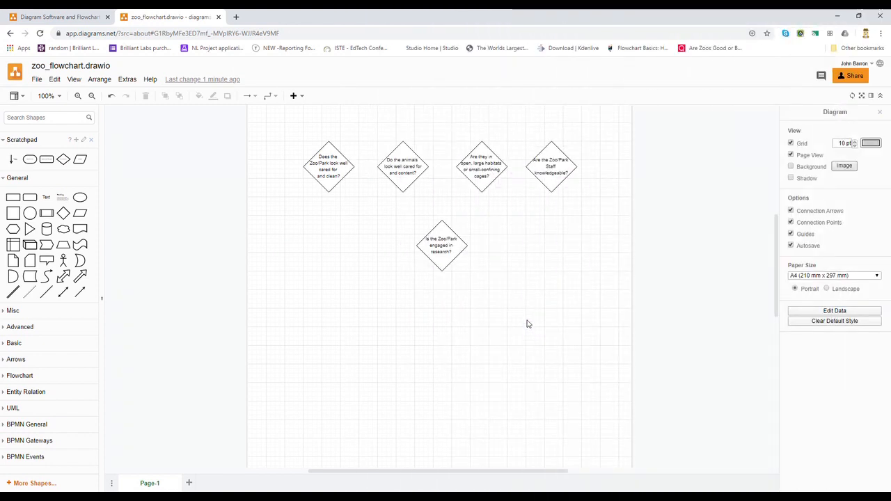
pyautogui.moveTo(487, 313)
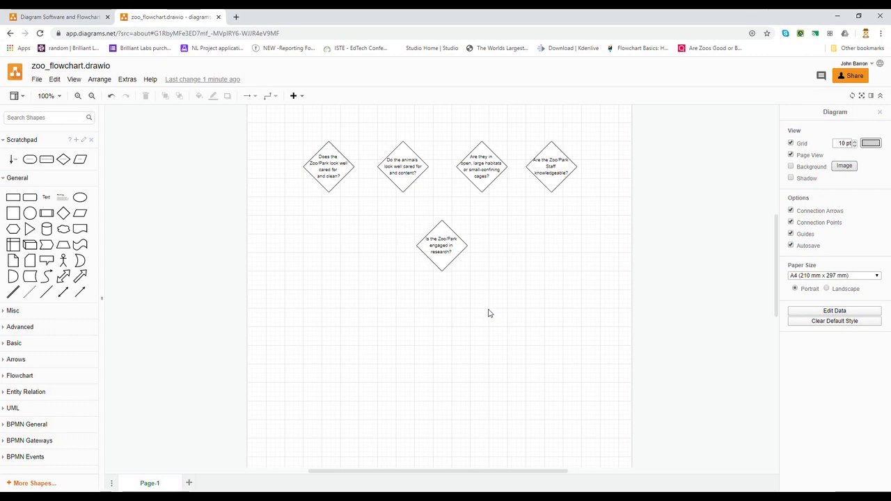
pyautogui.moveTo(434, 306)
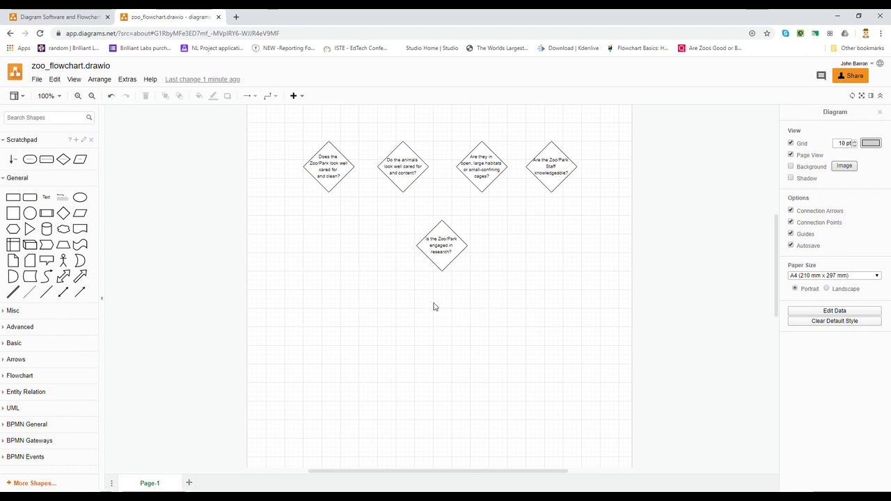
pyautogui.moveTo(429, 307)
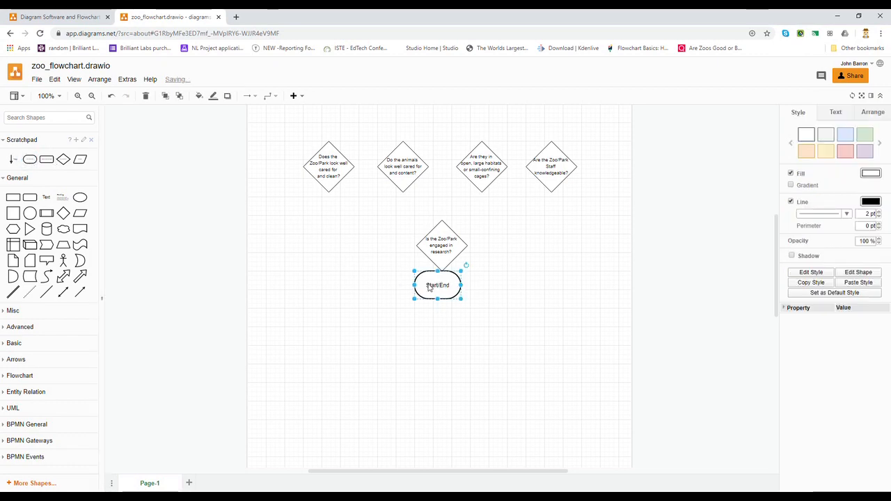
# Move the terminator above the diamonds and label it 'Arrive at Zoo/Park Observe'.
pyautogui.moveTo(437, 284); pyautogui.dragTo(440, 131)
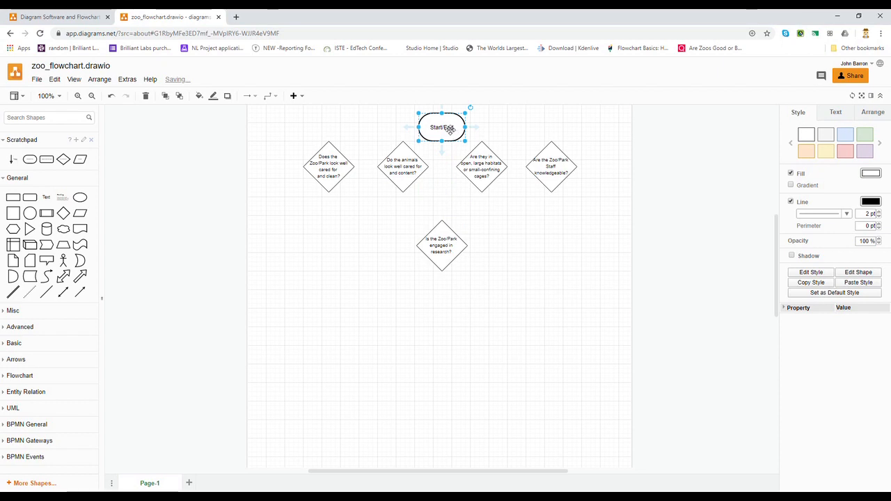
pyautogui.doubleClick(441, 128)
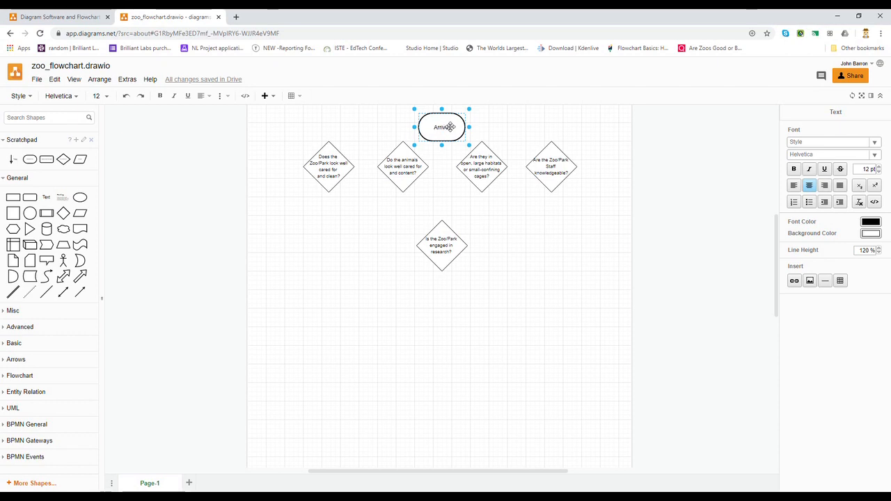
pyautogui.write('Arrive at Zoo')
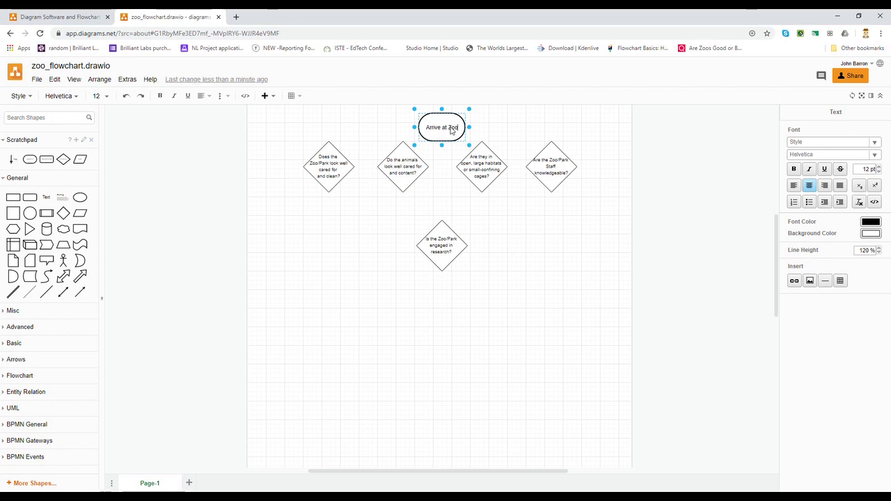
pyautogui.write('/park')
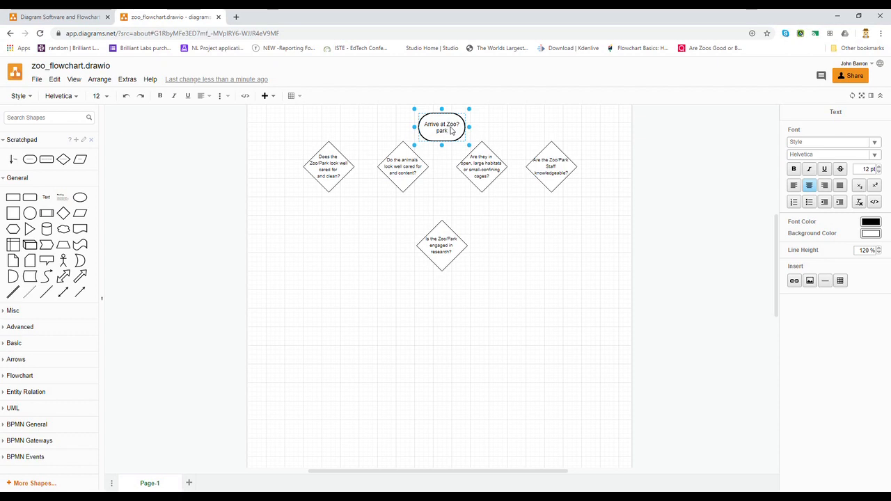
pyautogui.write('Arrive at Zoo')
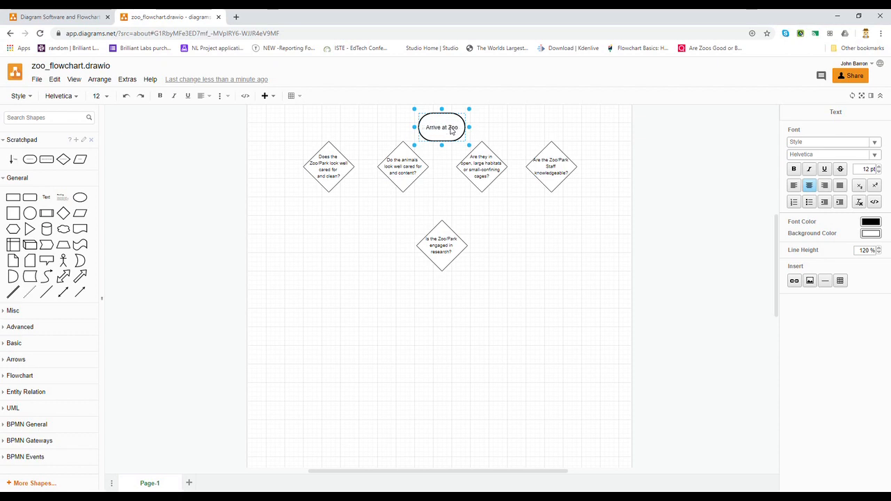
pyautogui.write('/Park')
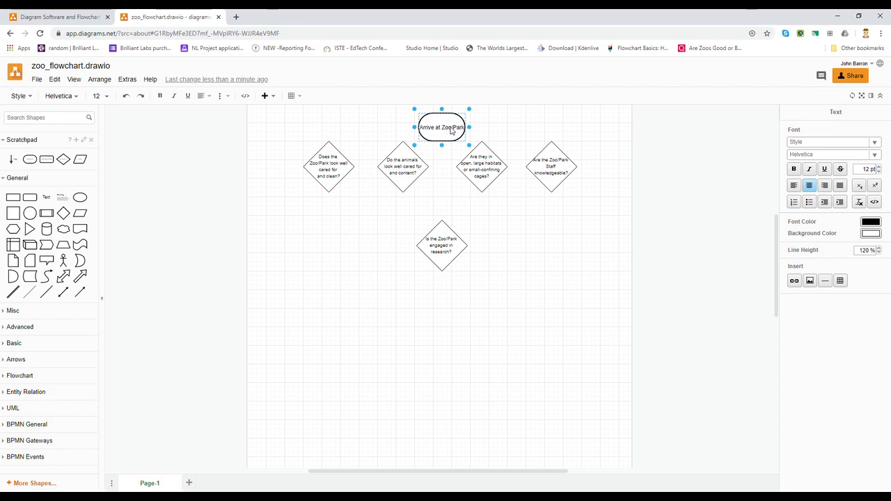
pyautogui.write('Observe')
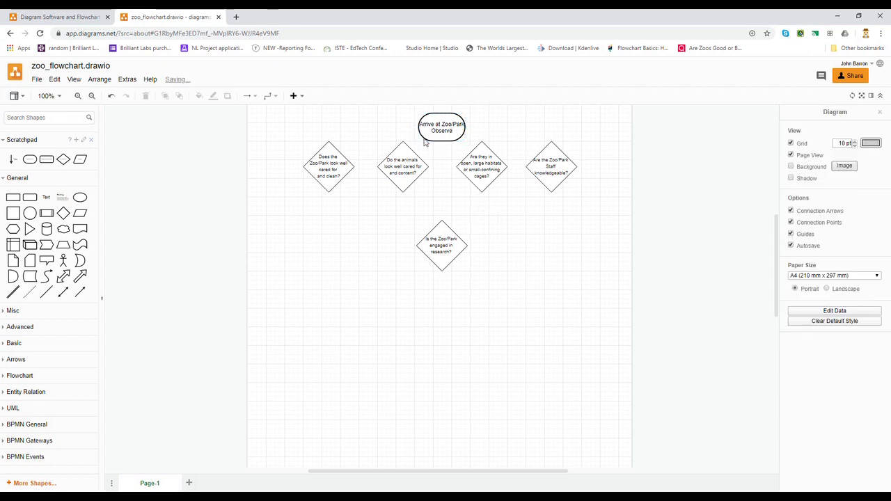
pyautogui.moveTo(465, 166)
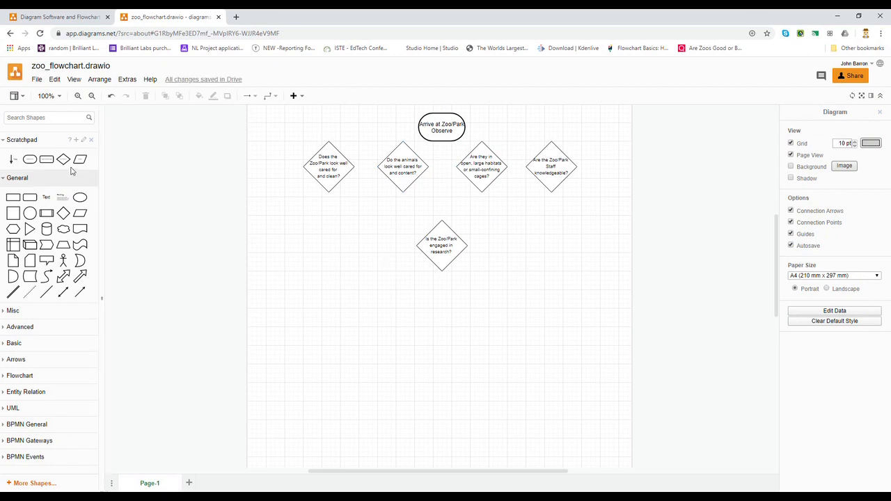
# Add a rounded box beside the fifth diamond labelled 'May not be sustainable'.
pyautogui.moveTo(306, 206); pyautogui.dragTo(363, 225)
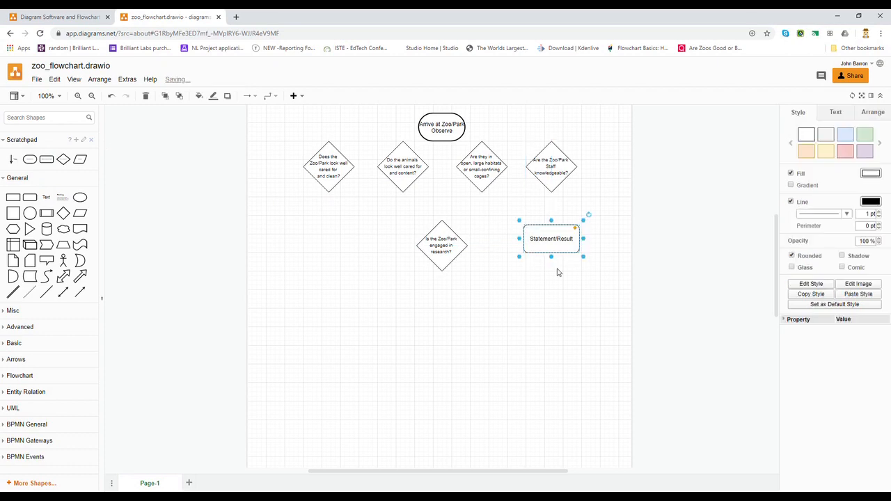
pyautogui.doubleClick(551, 238)
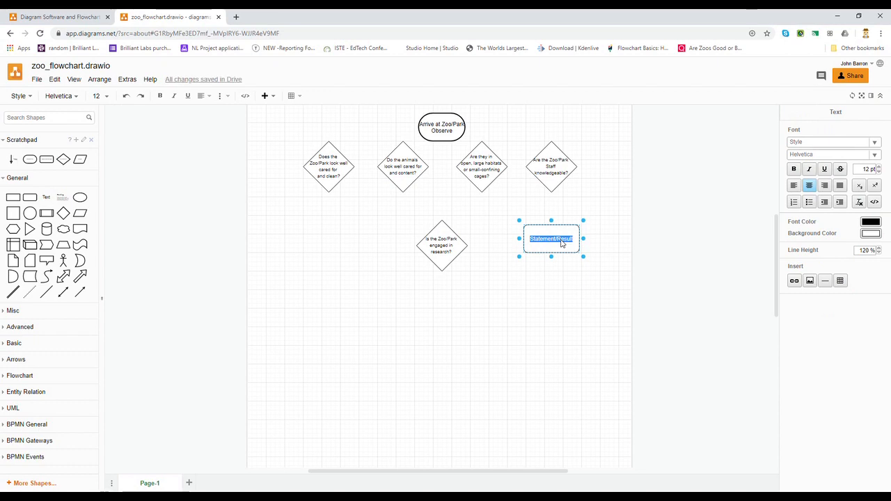
pyautogui.write('May no')
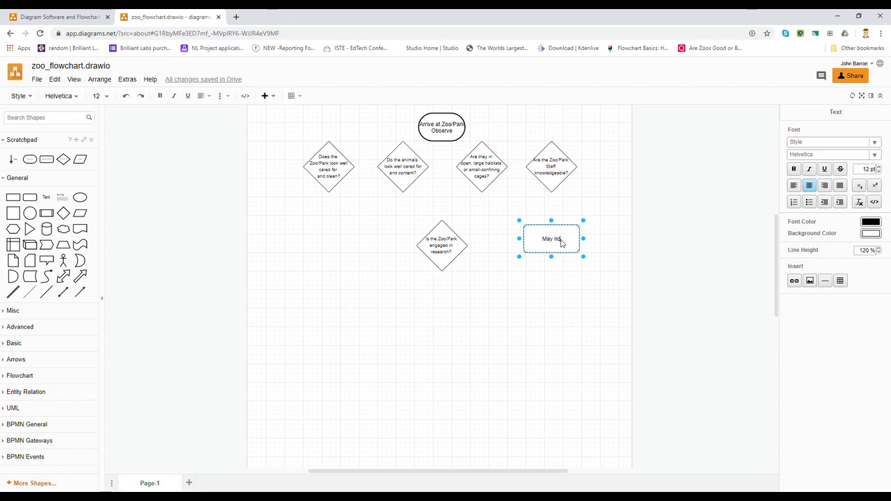
pyautogui.write('t be')
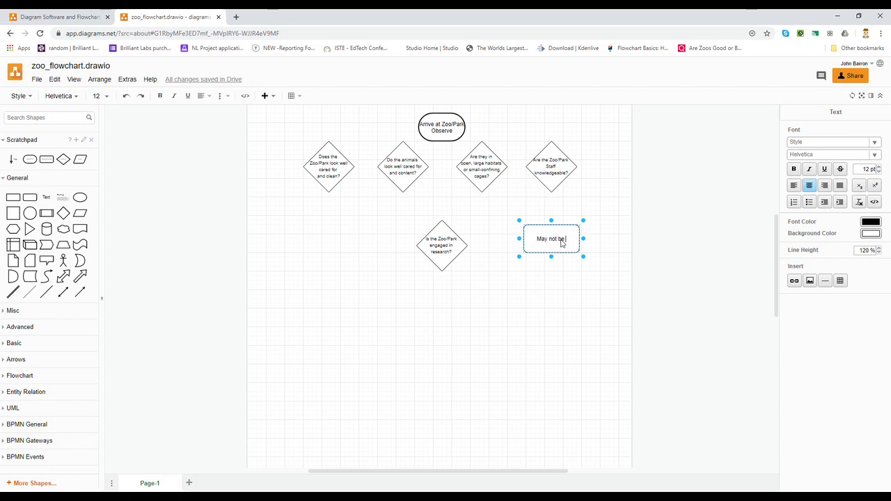
pyautogui.write('sustainable')
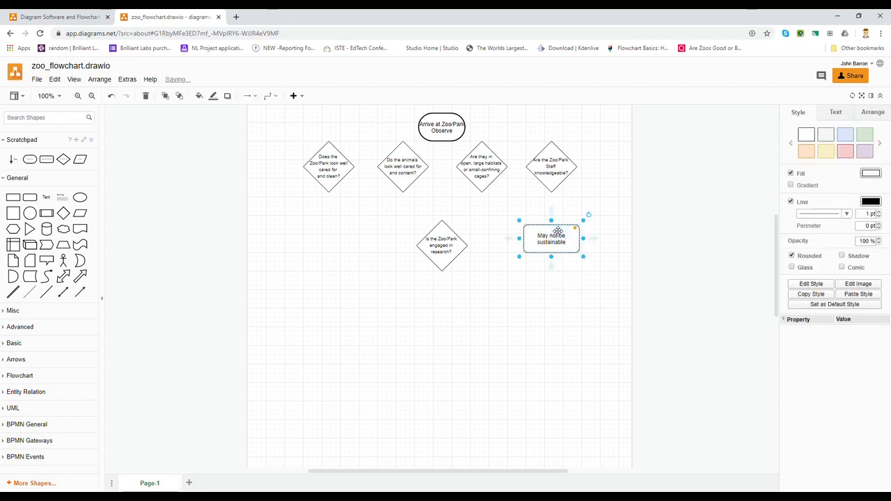
pyautogui.rightClick(551, 238)
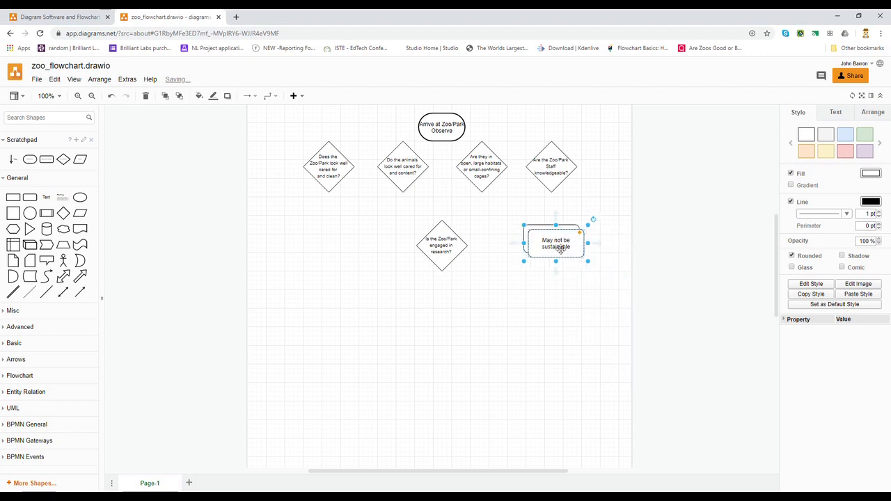
# Copy the result box to the left side and relabel the copy 'May be sustainable'.
pyautogui.moveTo(555, 242); pyautogui.dragTo(326, 239)
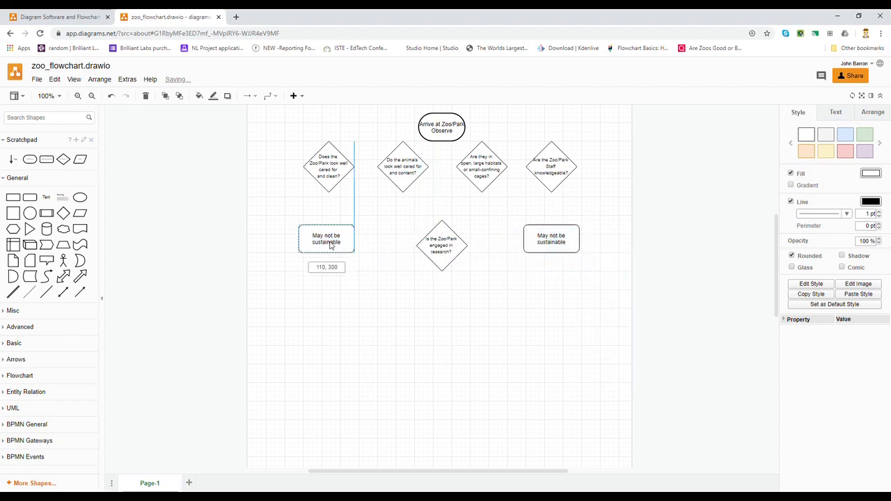
pyautogui.doubleClick(326, 239)
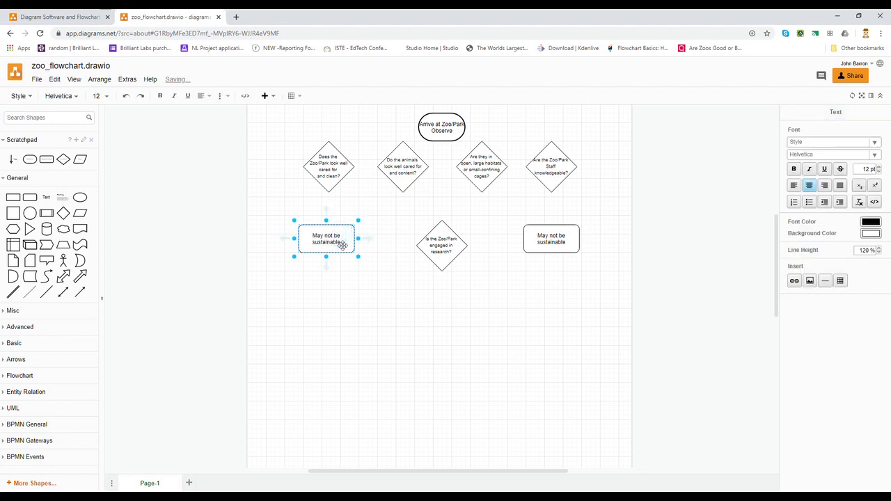
pyautogui.write('May be sustainable')
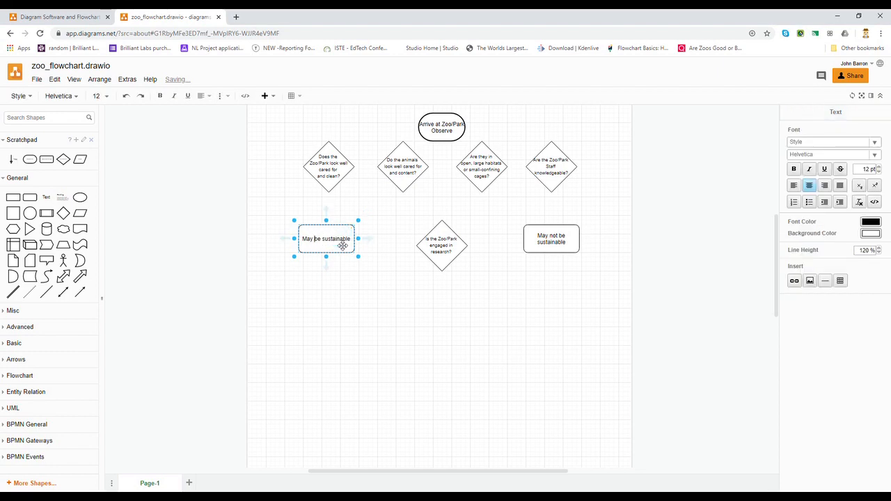
pyautogui.click(490, 323)
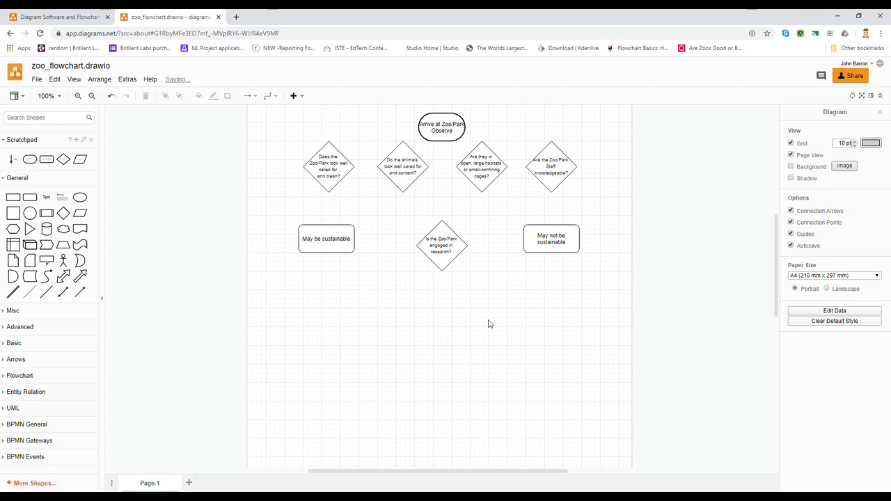
pyautogui.moveTo(381, 263)
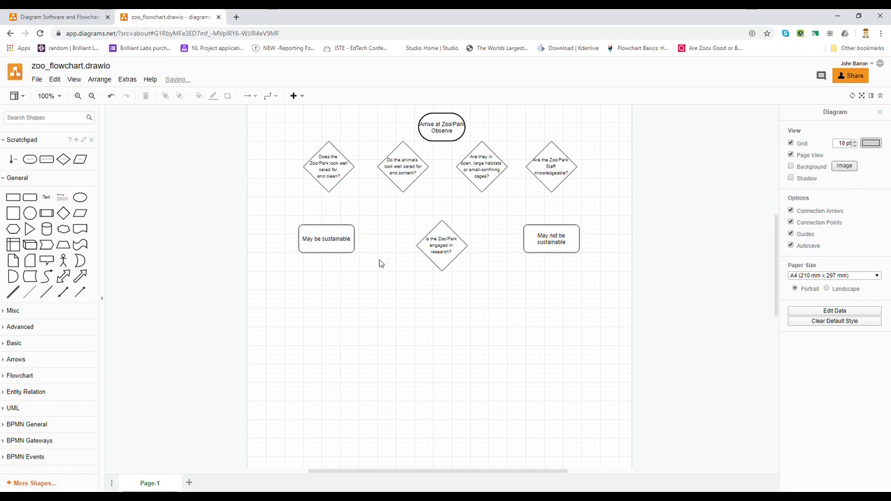
pyautogui.moveTo(365, 238)
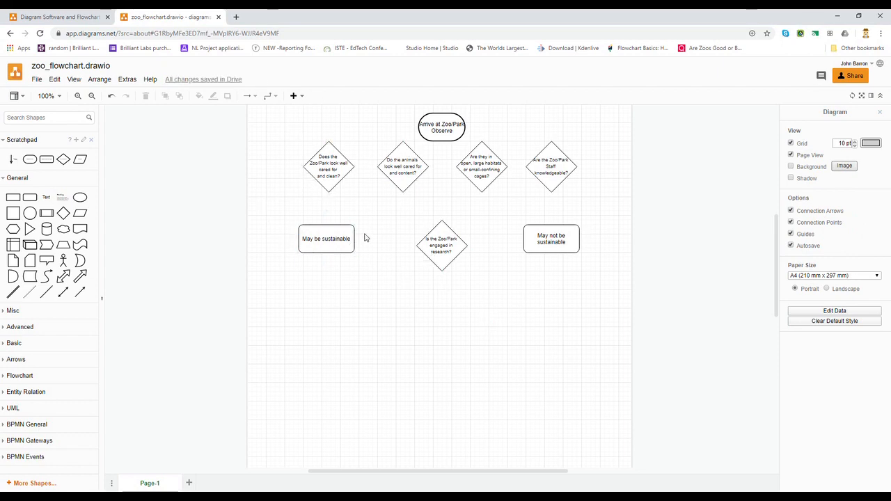
pyautogui.moveTo(356, 198)
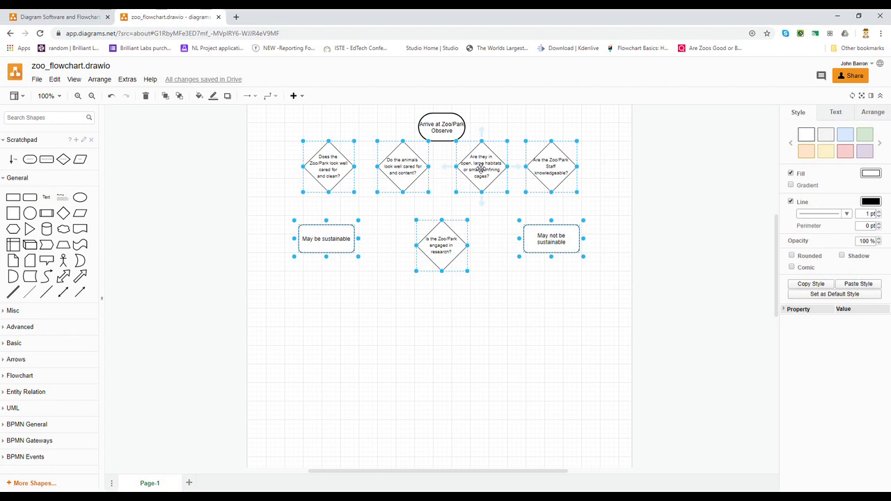
# Shift the shapes down and move the cared-for question diamond directly under the start oval.
pyautogui.press('ctrl+s')
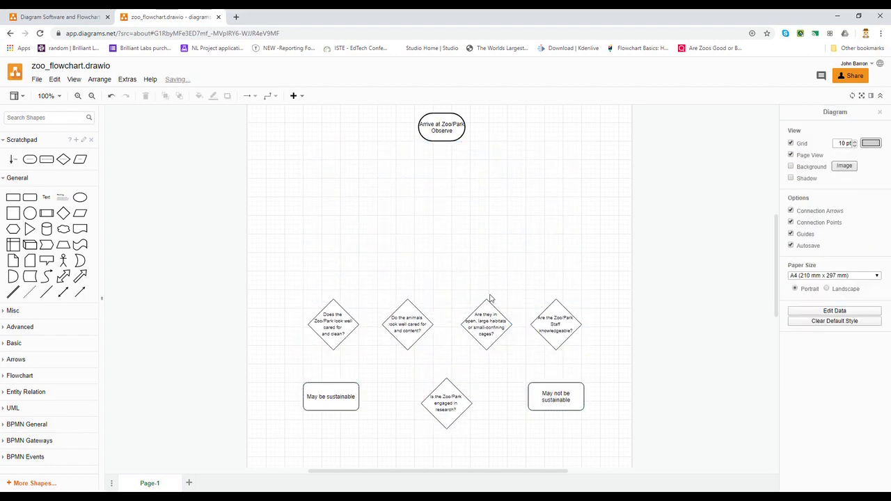
pyautogui.moveTo(373, 276)
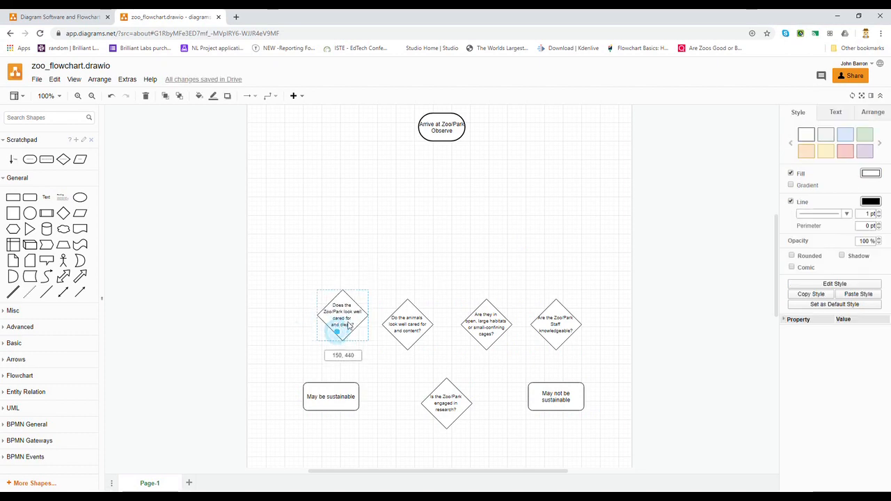
pyautogui.moveTo(342, 314); pyautogui.dragTo(442, 181)
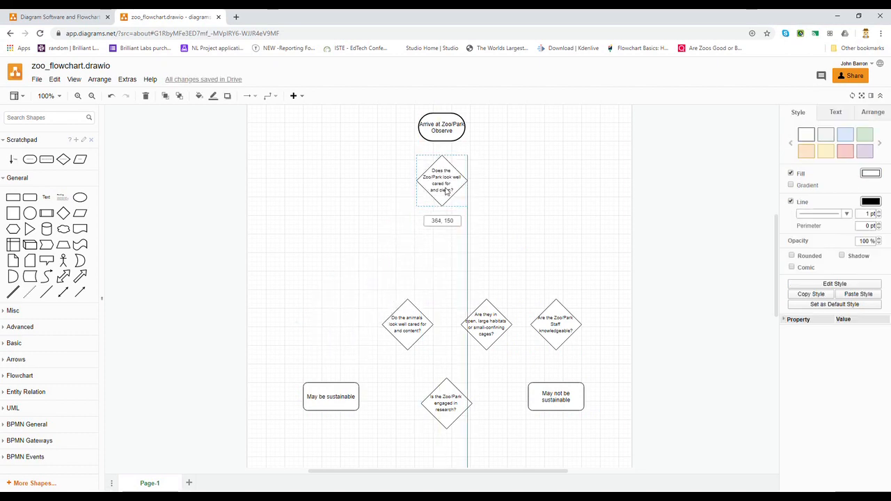
pyautogui.click(508, 224)
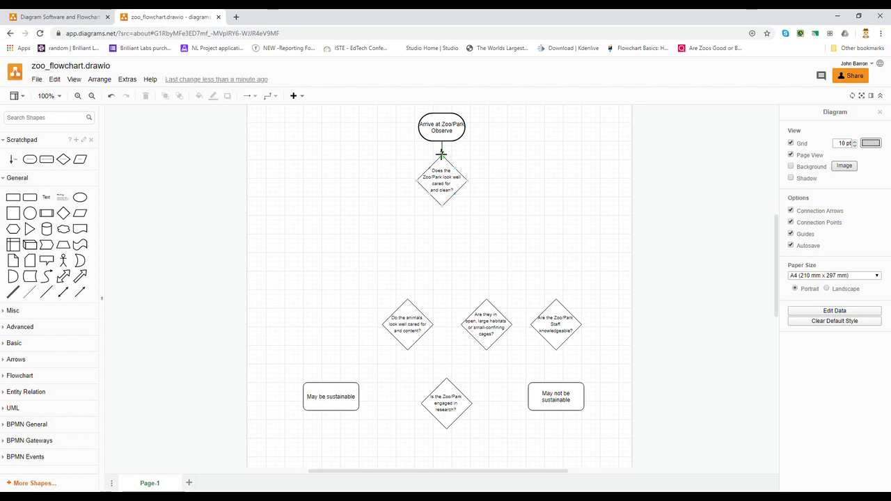
# Connect the start oval to the first question and move 'May not be sustainable' to its right.
pyautogui.click(441, 153)
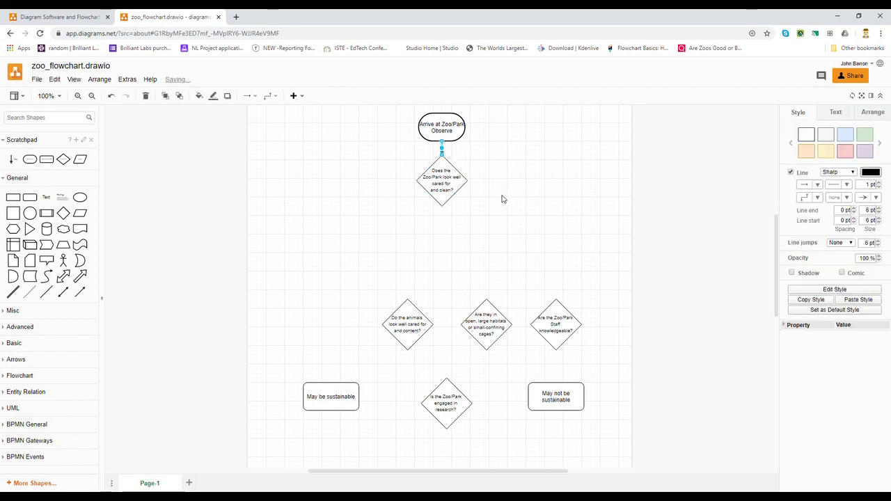
pyautogui.click(508, 209)
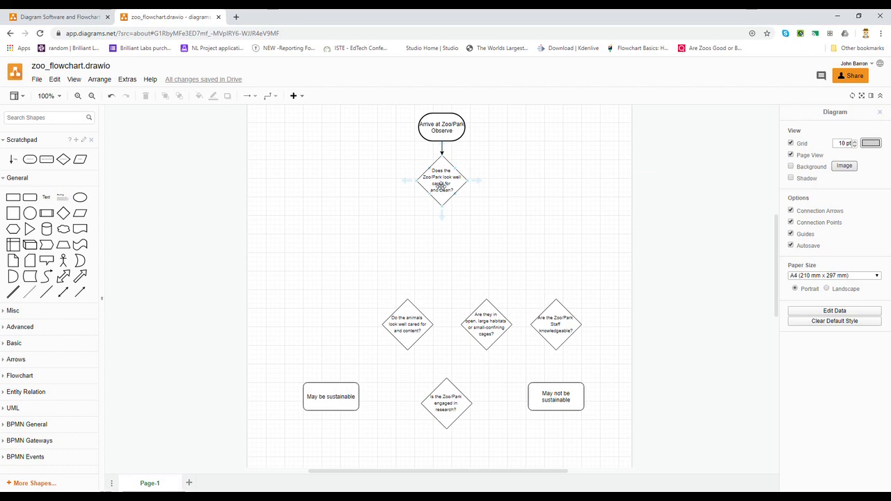
pyautogui.moveTo(555, 397); pyautogui.dragTo(521, 192)
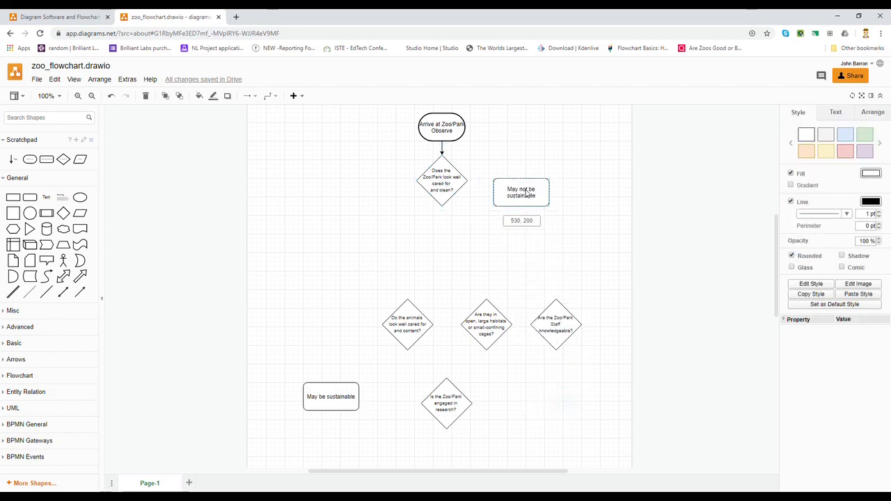
pyautogui.moveTo(521, 192); pyautogui.dragTo(526, 179)
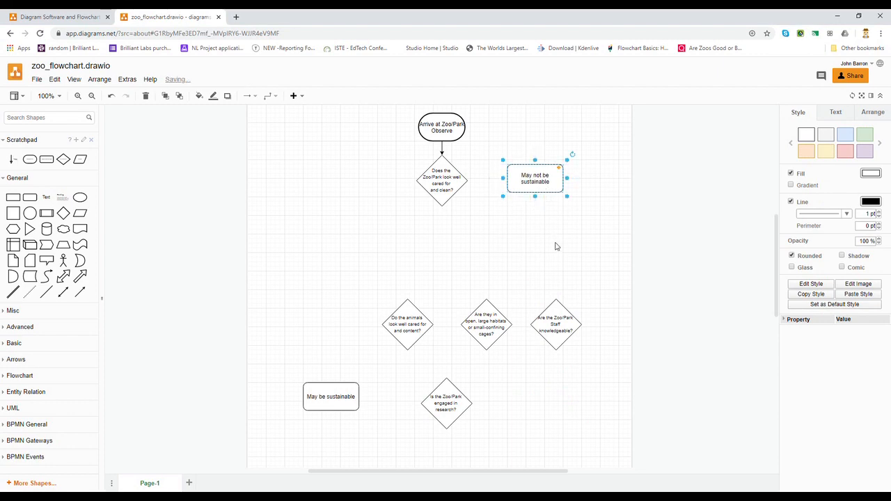
pyautogui.moveTo(467, 184)
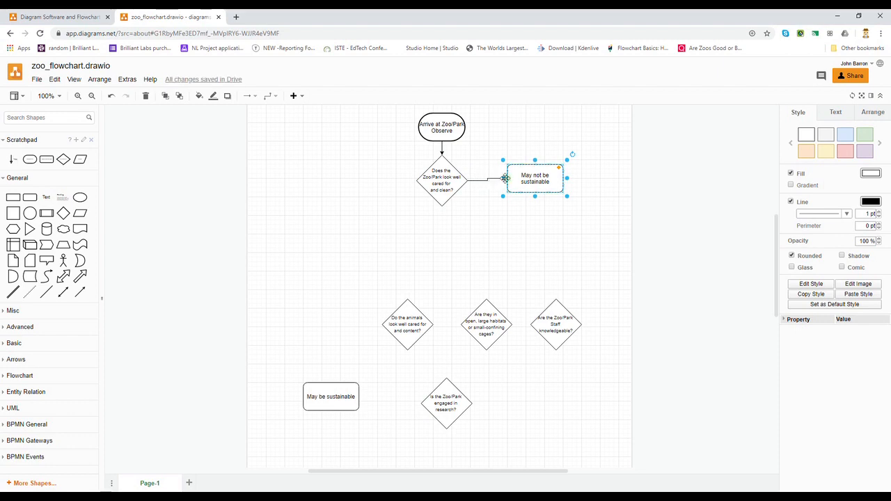
# Join the first question to 'May not be sustainable' with an arrow labelled NO.
pyautogui.click(488, 178)
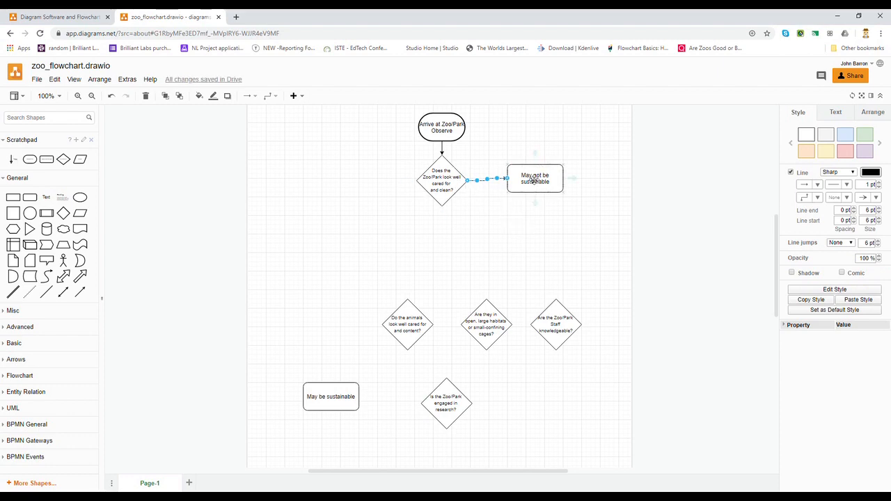
pyautogui.click(534, 178)
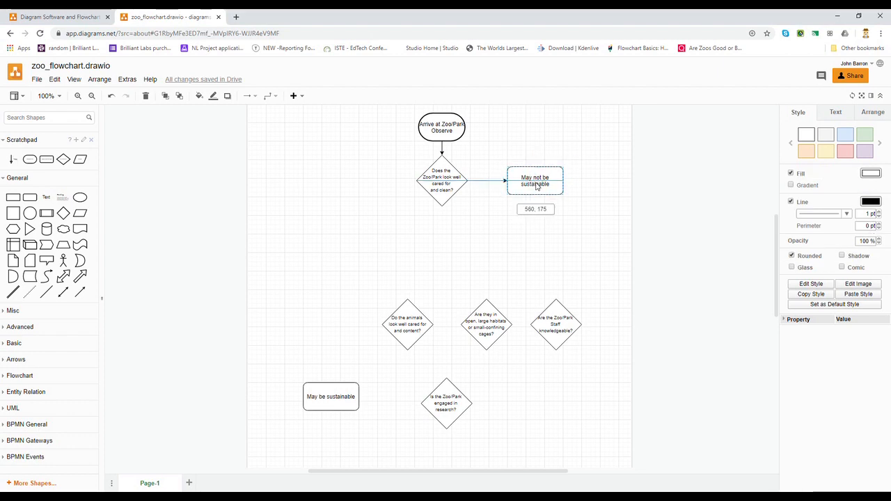
pyautogui.click(535, 181)
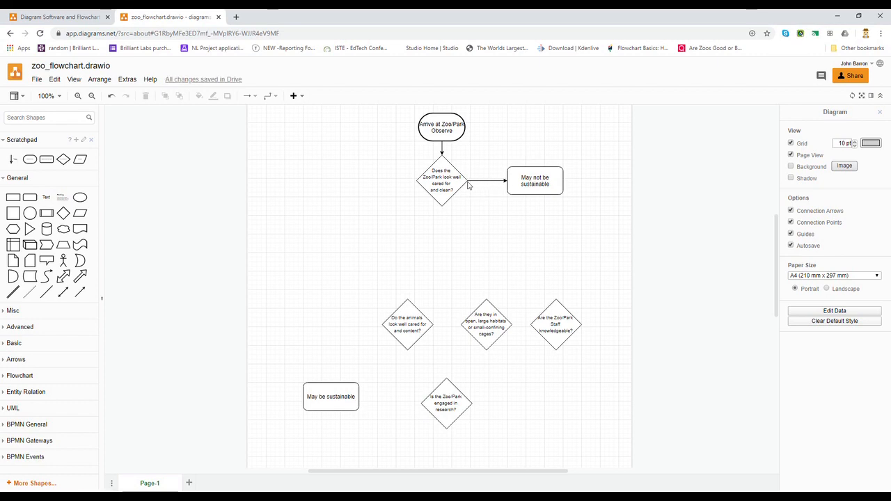
pyautogui.moveTo(506, 186)
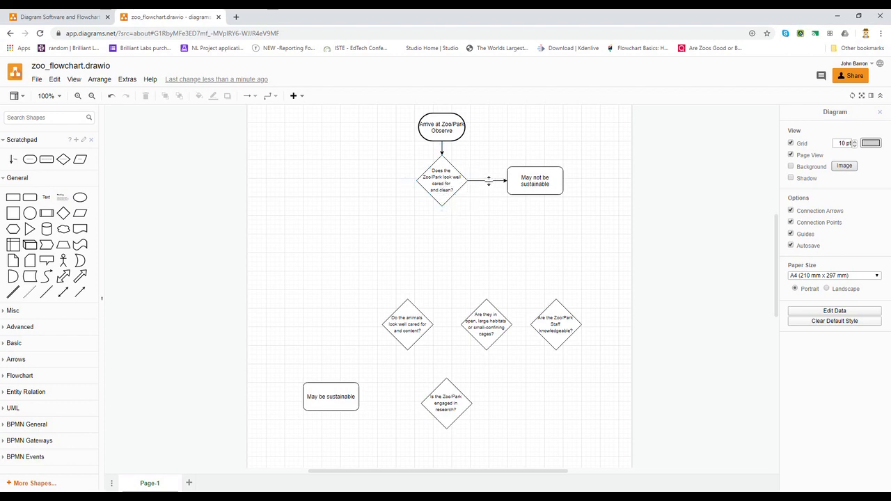
pyautogui.click(487, 181)
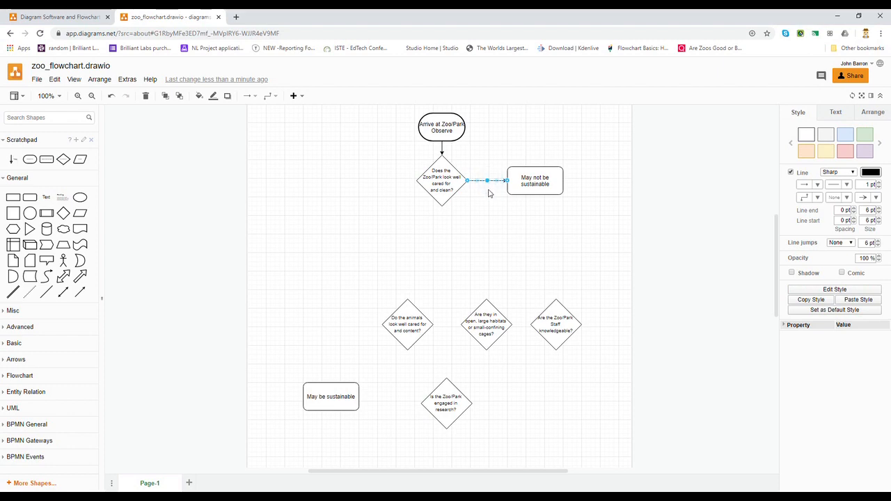
pyautogui.doubleClick(487, 181)
pyautogui.write('NO')
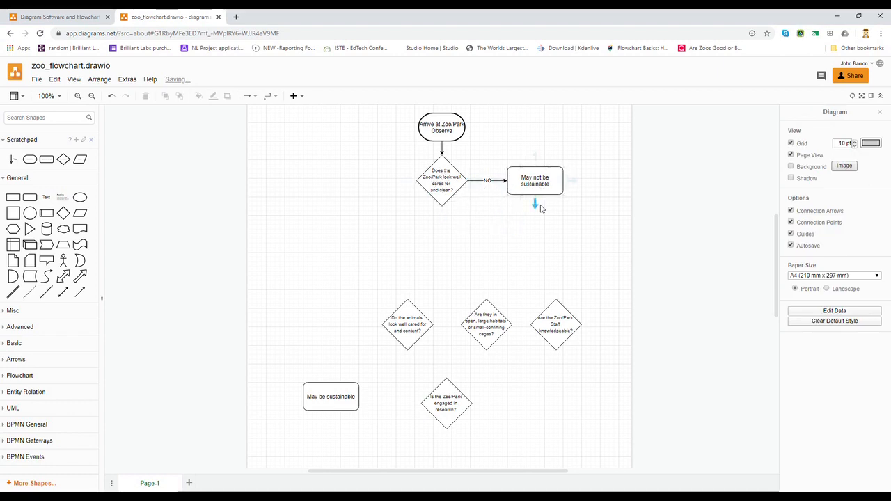
pyautogui.moveTo(499, 280)
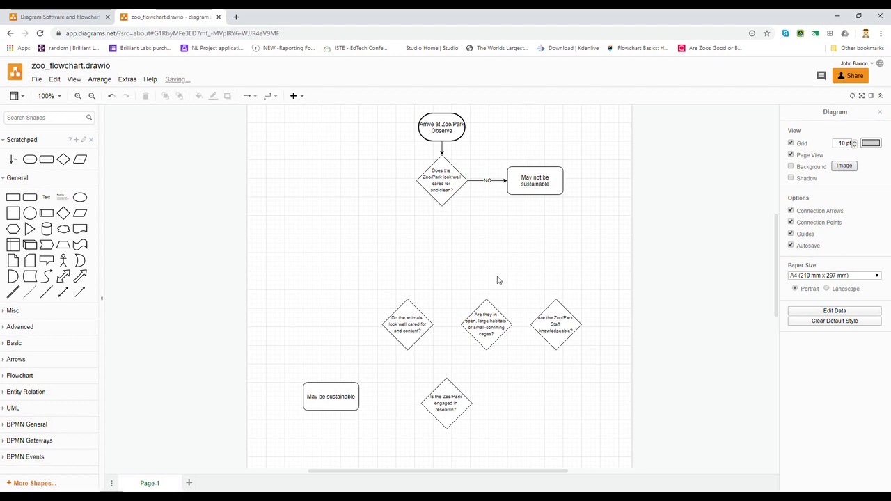
pyautogui.moveTo(454, 258)
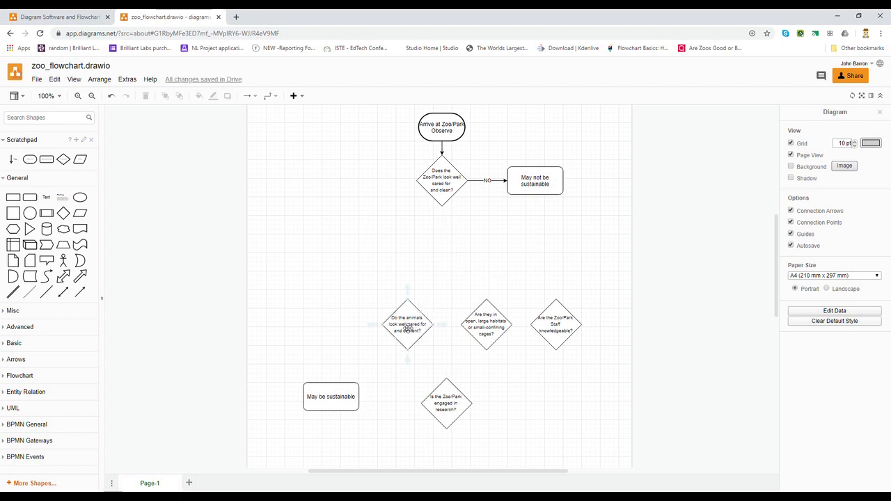
# Move the animals question below the first and join them with a YES arrow.
pyautogui.moveTo(407, 323); pyautogui.dragTo(442, 239)
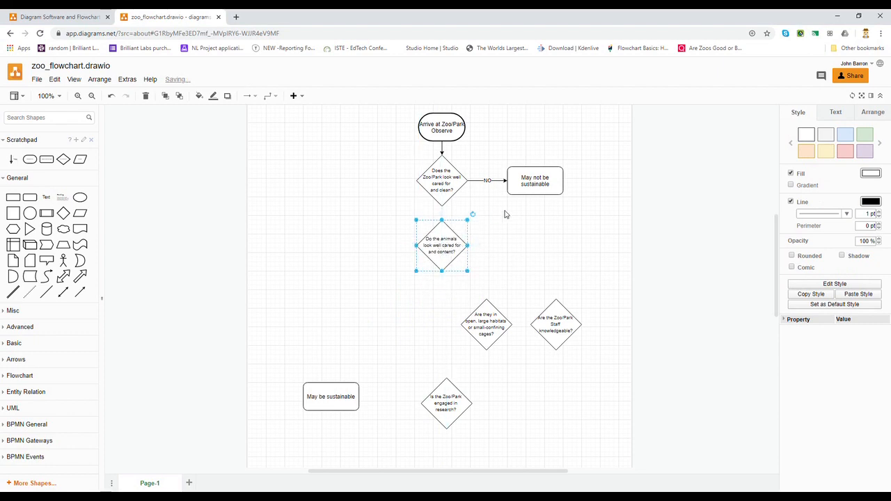
pyautogui.click(442, 209)
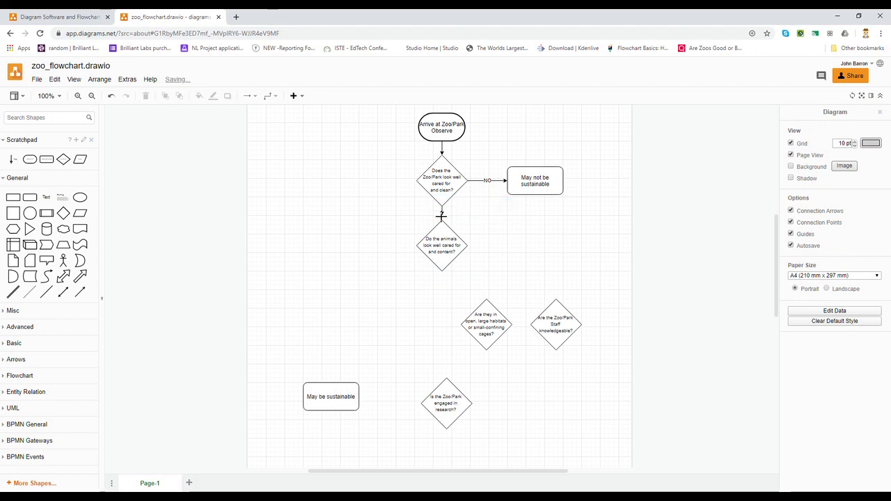
pyautogui.click(441, 214)
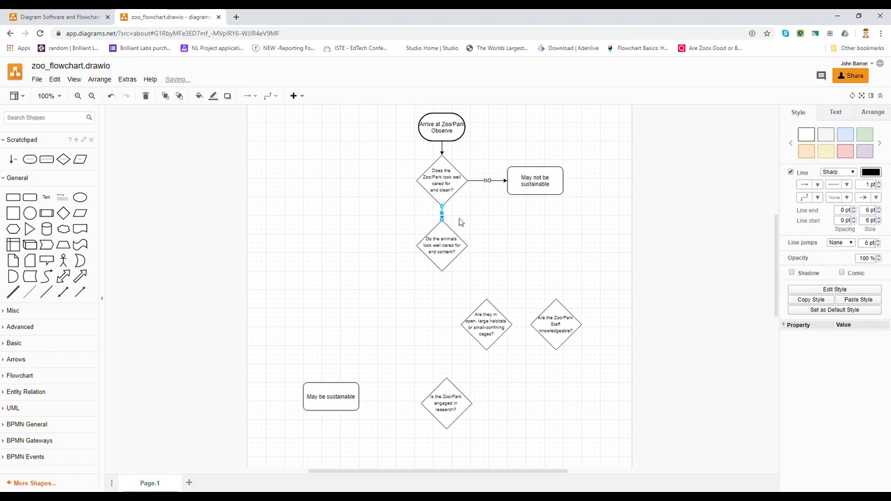
pyautogui.moveTo(449, 217)
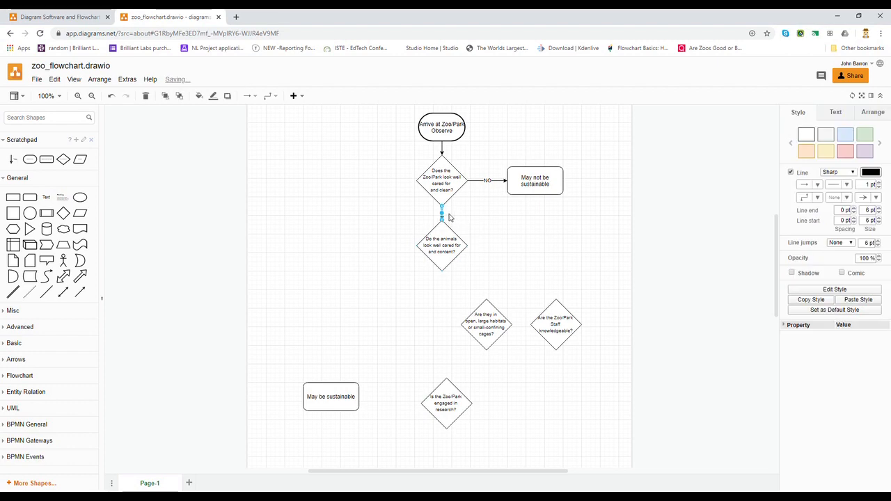
pyautogui.doubleClick(441, 212)
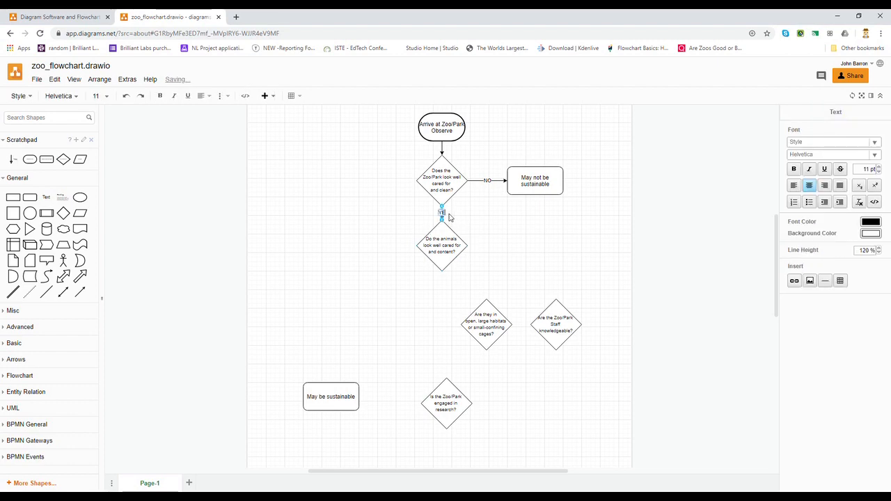
pyautogui.click(476, 231)
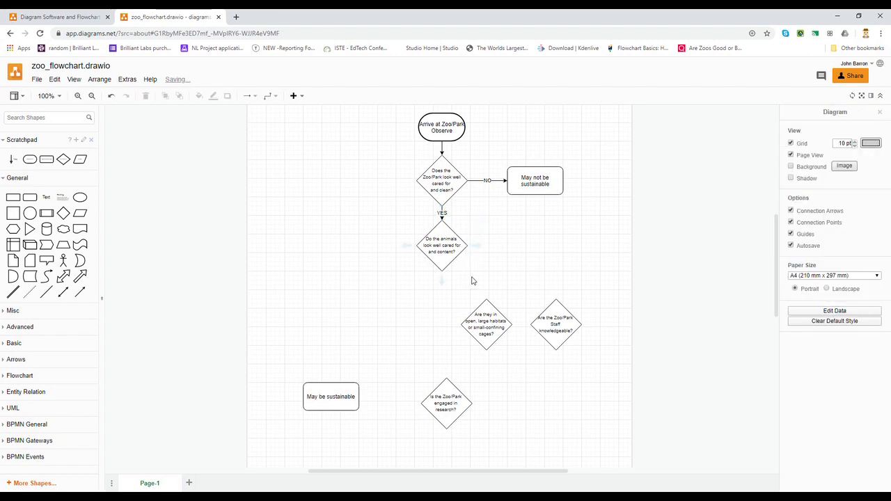
pyautogui.moveTo(454, 270)
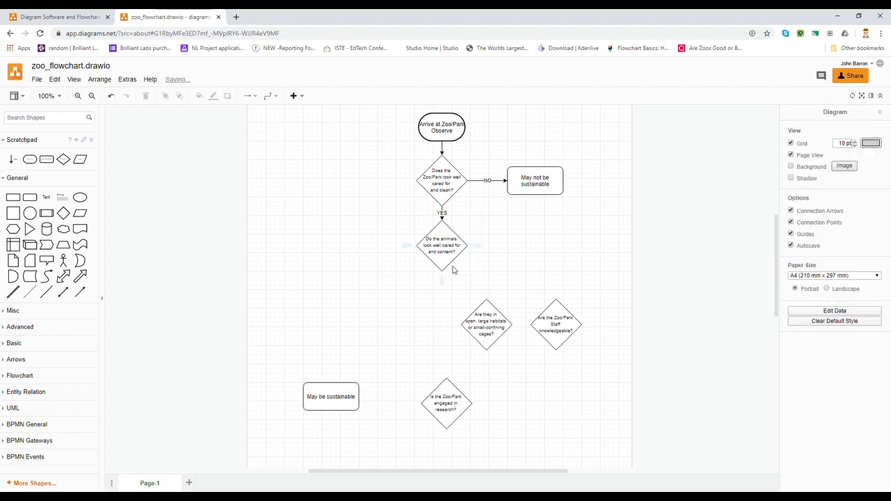
pyautogui.moveTo(476, 245)
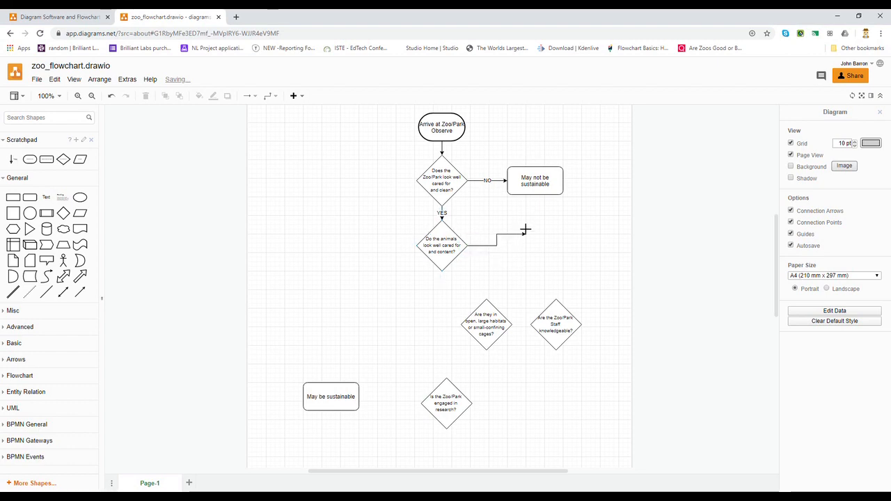
# Run a NO arrow from the animals question to 'May not be sustainable' and select the habitat diamond.
pyautogui.moveTo(525, 230); pyautogui.dragTo(521, 195)
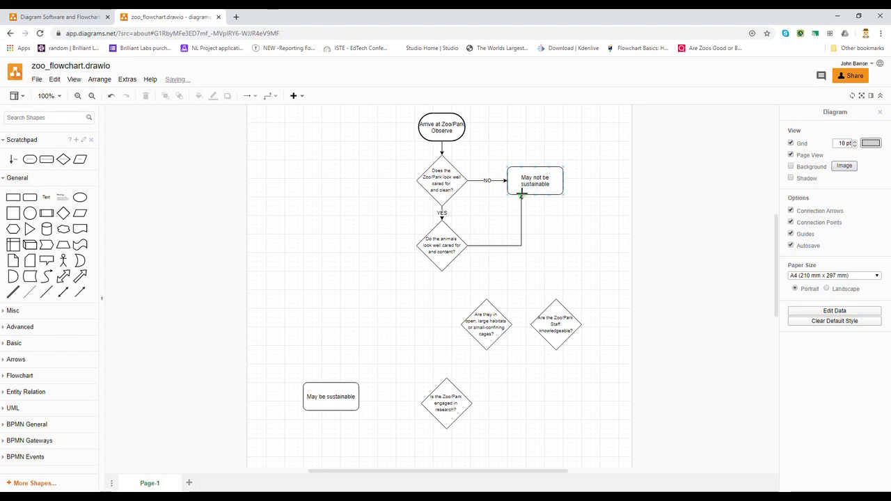
pyautogui.click(520, 229)
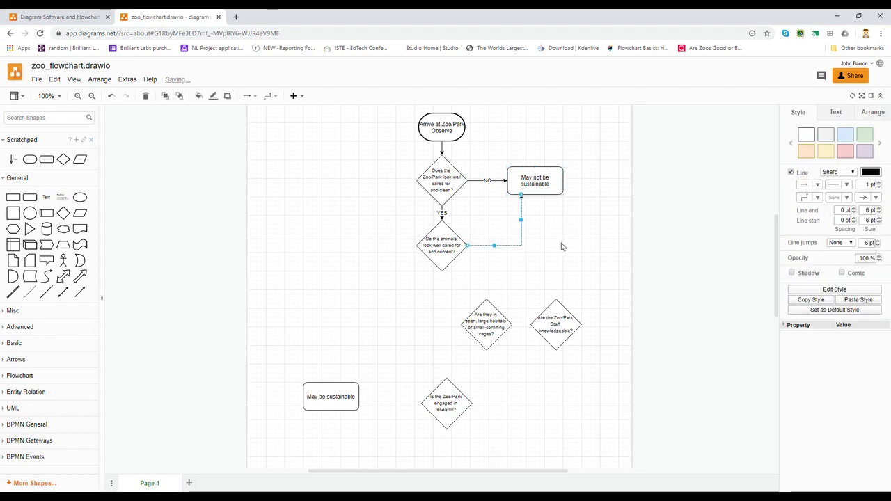
pyautogui.doubleClick(520, 245)
pyautogui.write('NO')
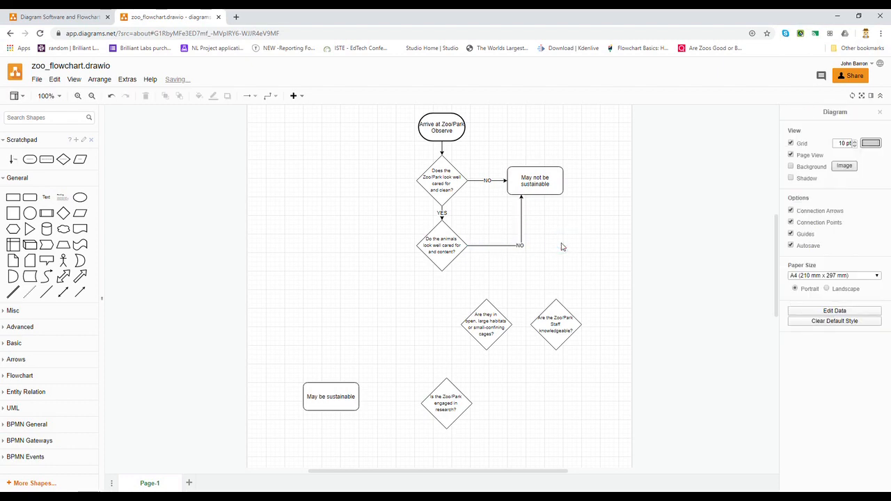
pyautogui.click(535, 181)
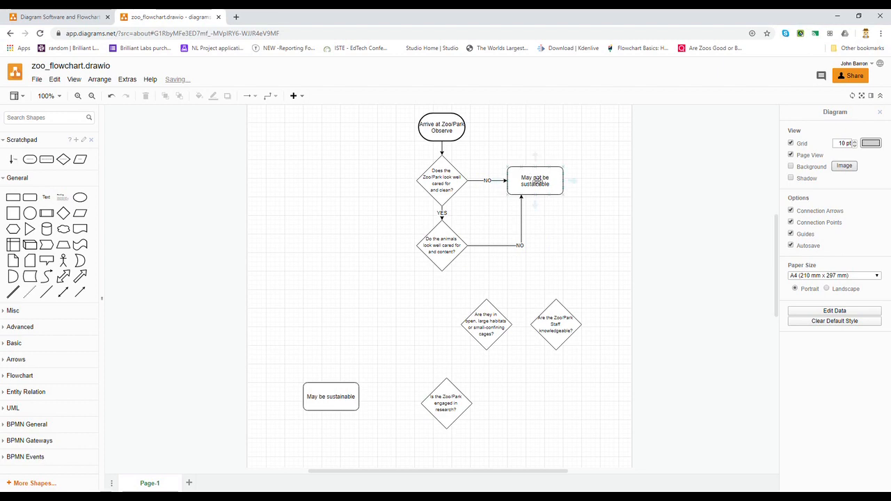
pyautogui.click(526, 284)
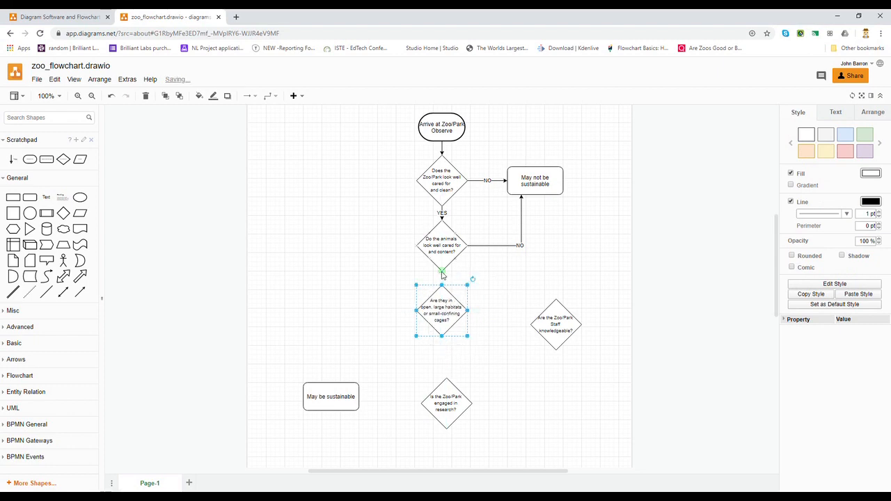
pyautogui.moveTo(441, 277)
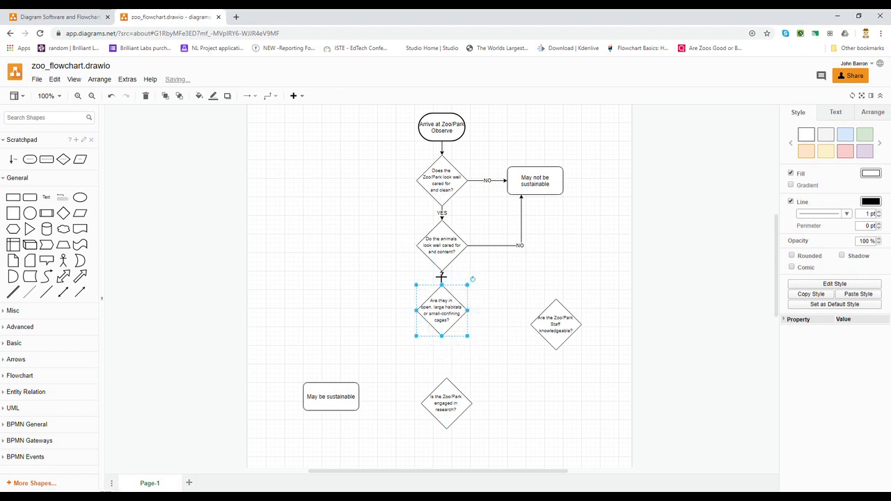
# Connect the animal-care question down to the habitat question with a YES arrow.
pyautogui.click(441, 278)
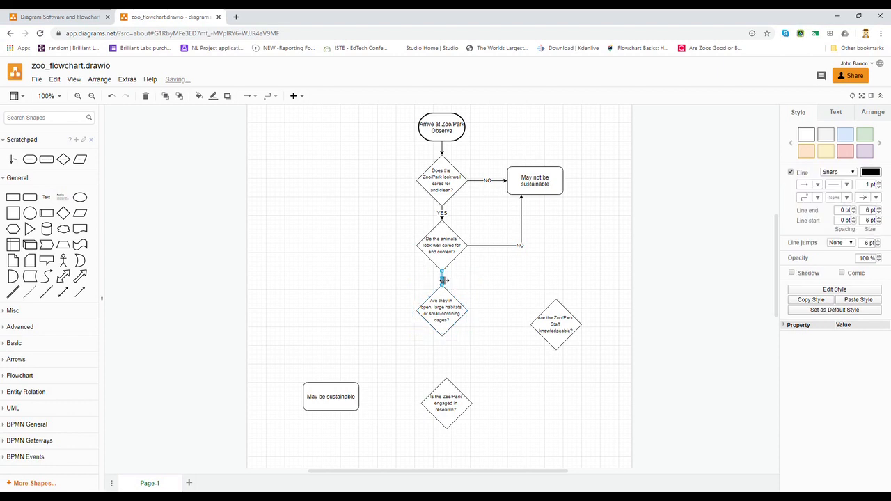
pyautogui.doubleClick(443, 278)
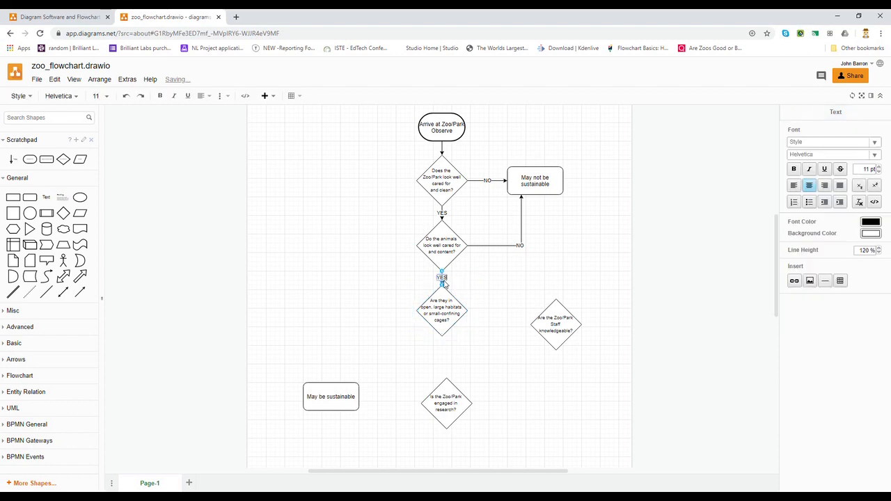
pyautogui.click(492, 359)
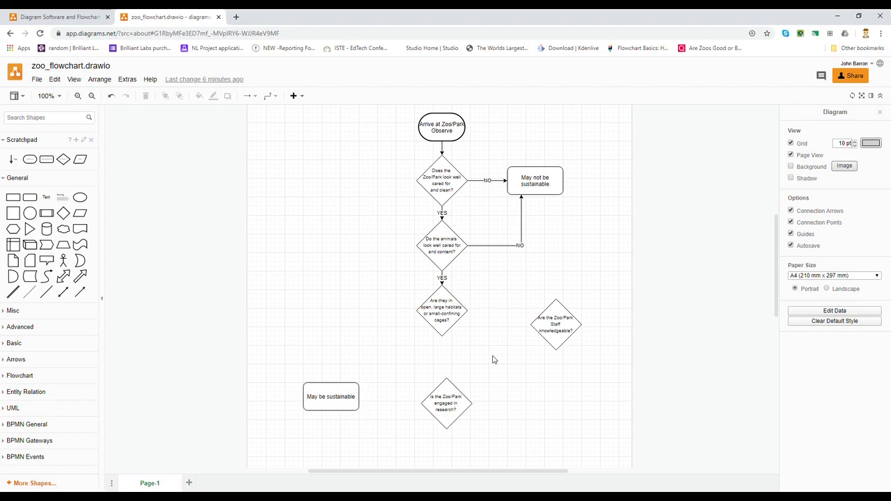
pyautogui.moveTo(470, 315)
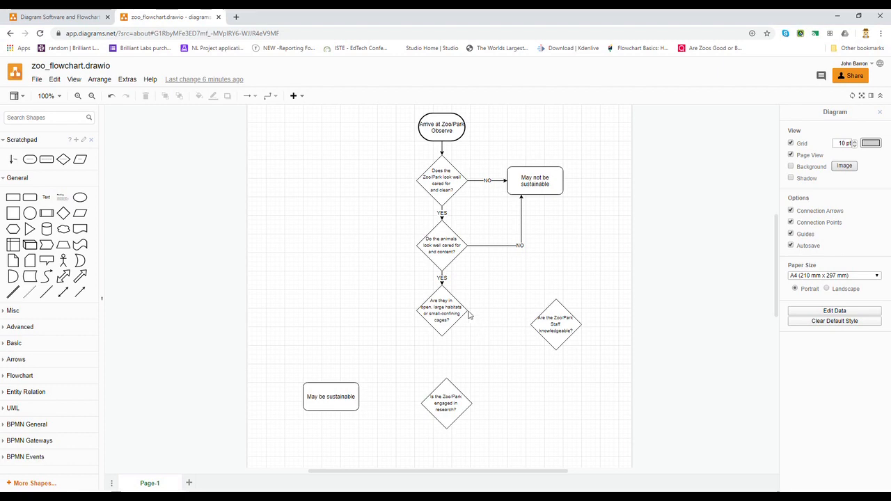
pyautogui.moveTo(468, 313)
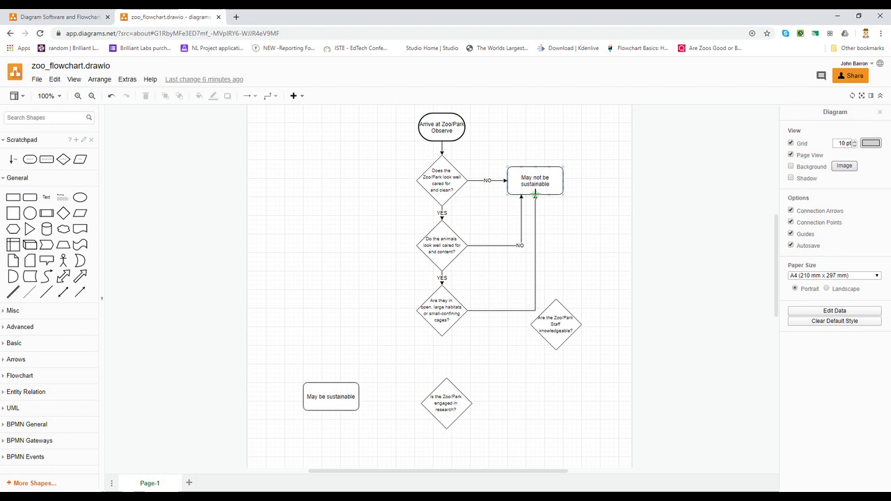
# Link the habitat question to 'May not be sustainable' by a NO arrow and move the staff question beneath it.
pyautogui.click(534, 251)
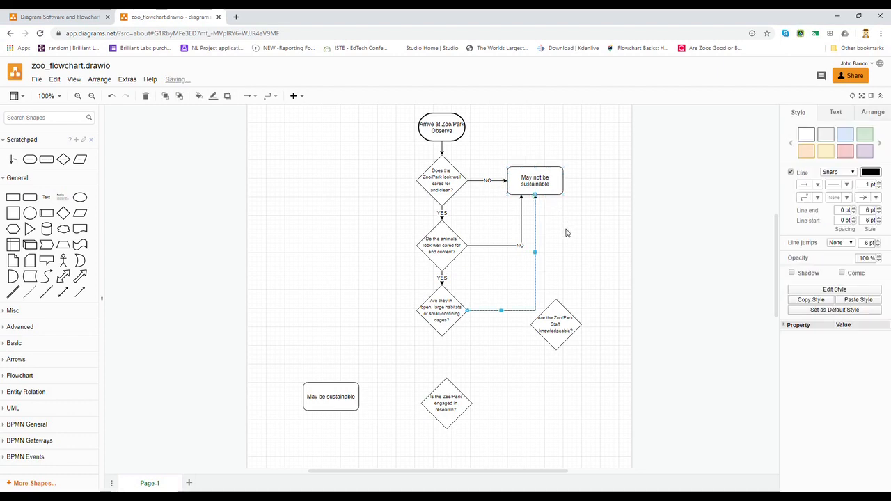
pyautogui.doubleClick(534, 286)
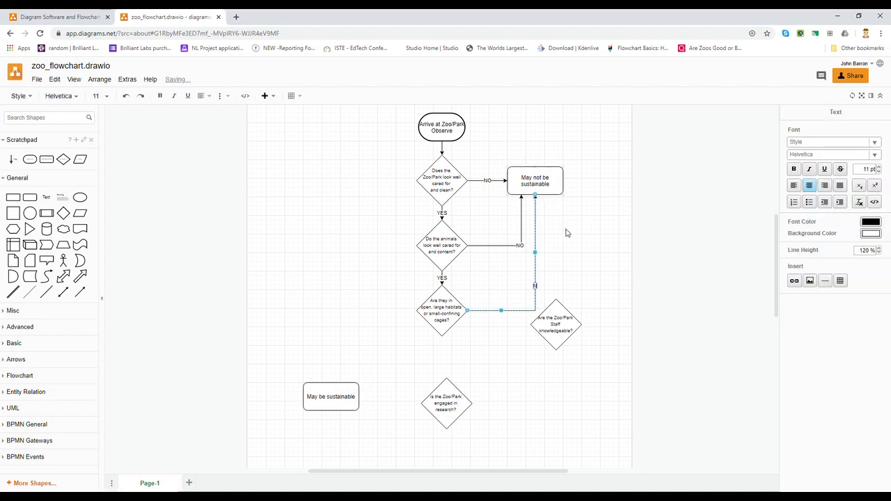
pyautogui.click(619, 382)
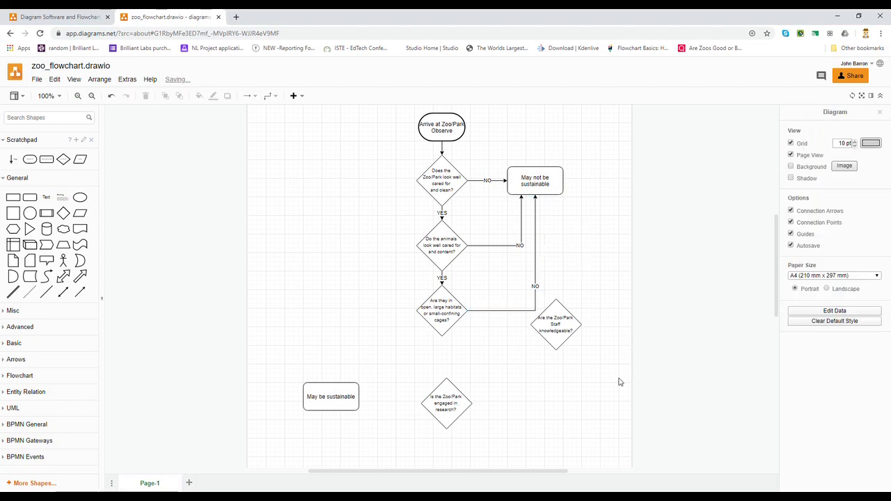
pyautogui.click(445, 404)
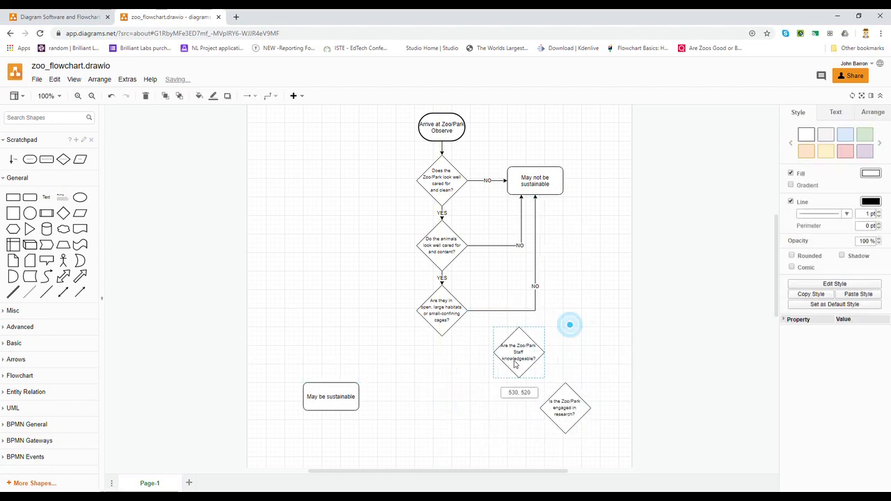
pyautogui.moveTo(518, 351); pyautogui.dragTo(443, 376)
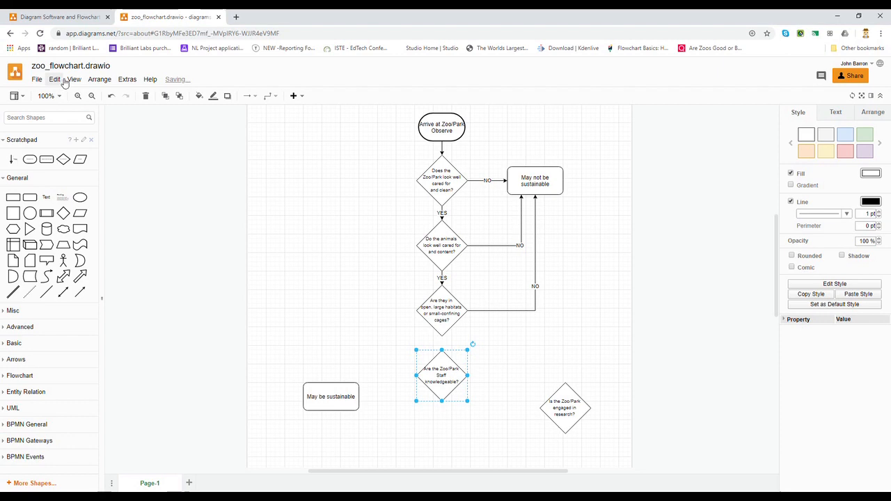
# Set the canvas zoom to 75% from the View zoom list.
pyautogui.click(74, 78)
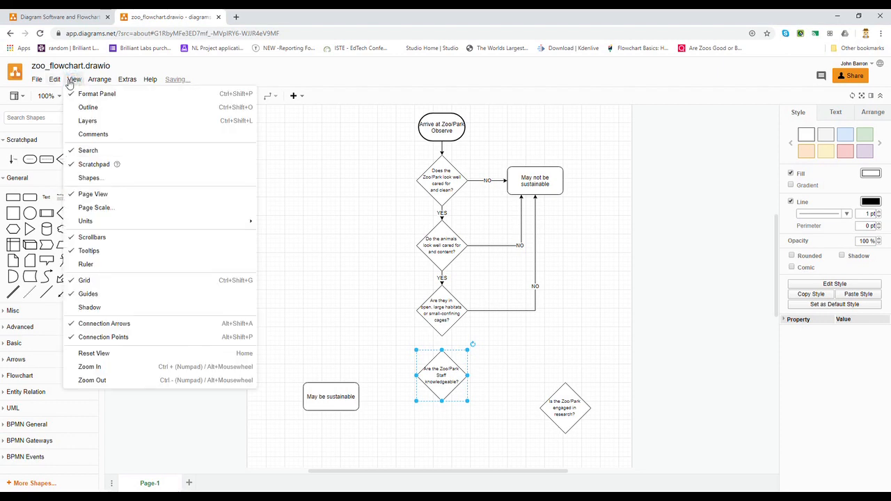
pyautogui.click(60, 95)
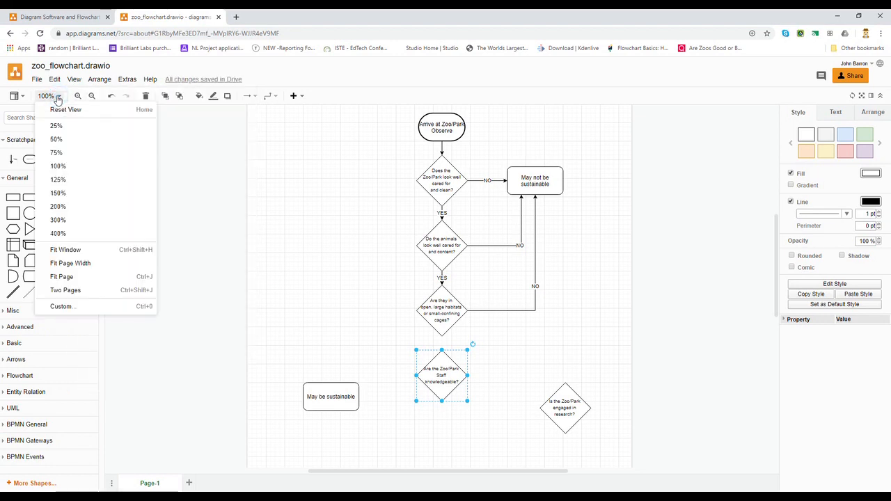
pyautogui.moveTo(78, 156)
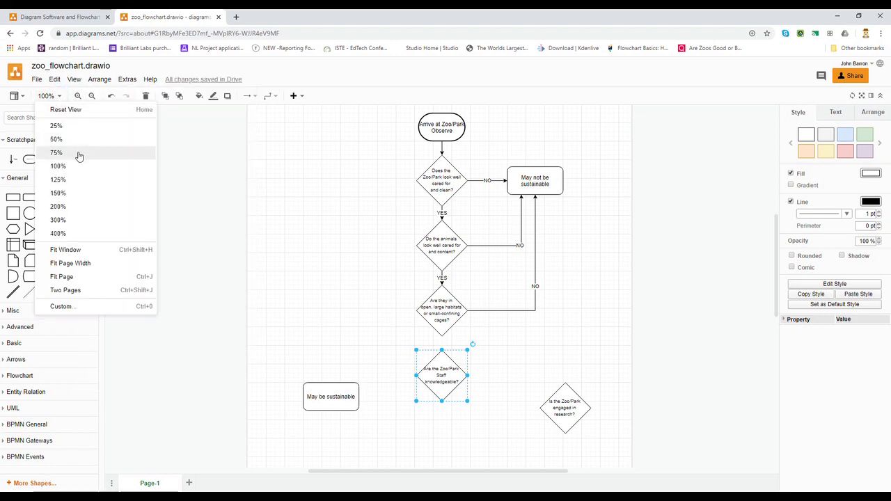
pyautogui.click(56, 152)
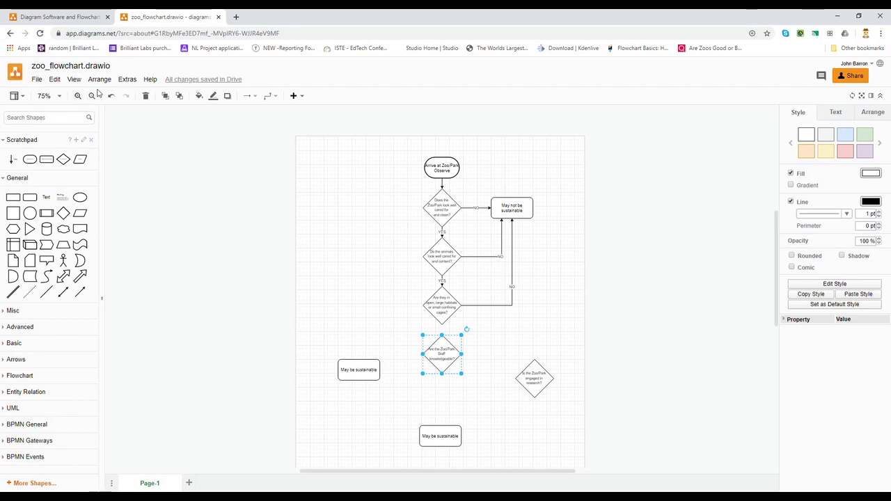
# Adjust zoom to about 95% so the question diamonds are readable again.
pyautogui.click(78, 94)
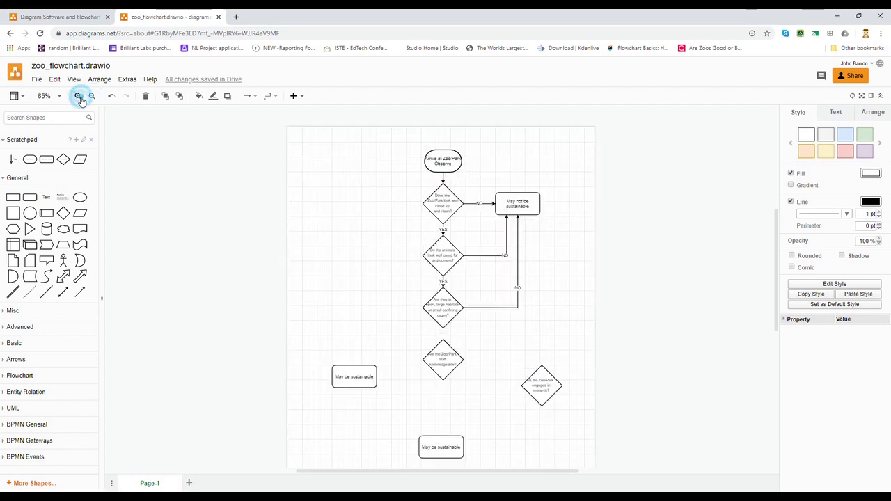
pyautogui.click(78, 96)
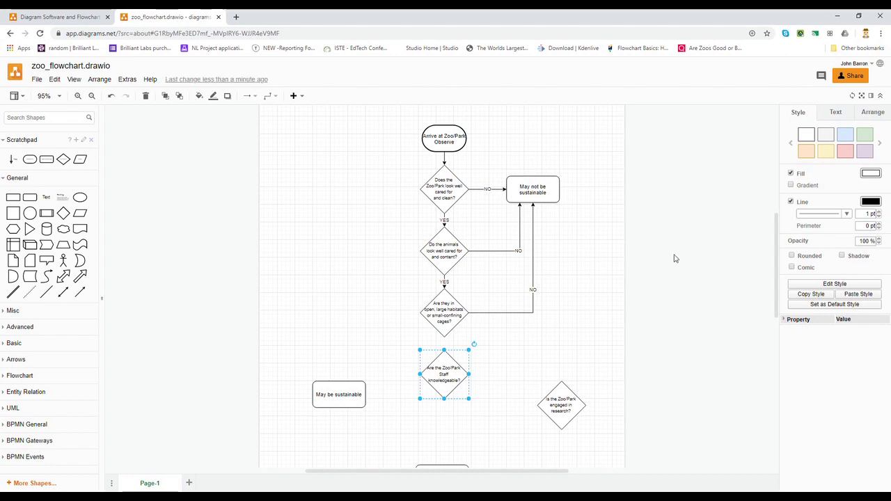
pyautogui.scroll(3)
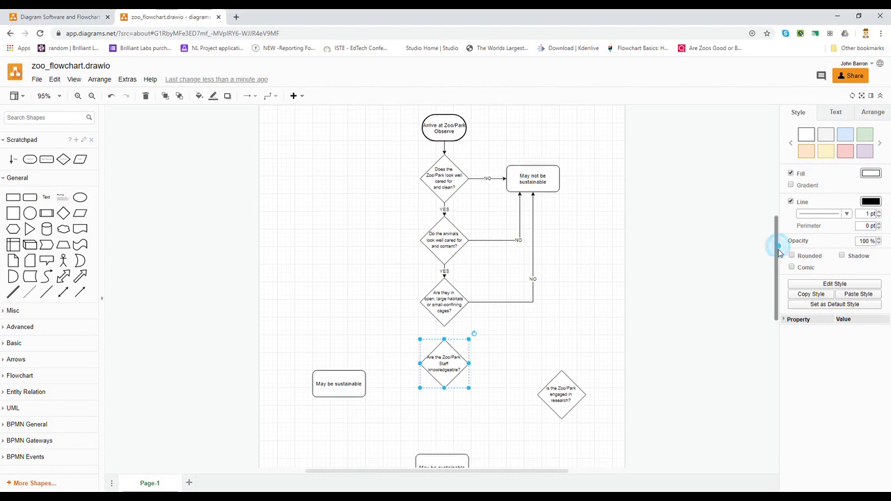
pyautogui.scroll(3)
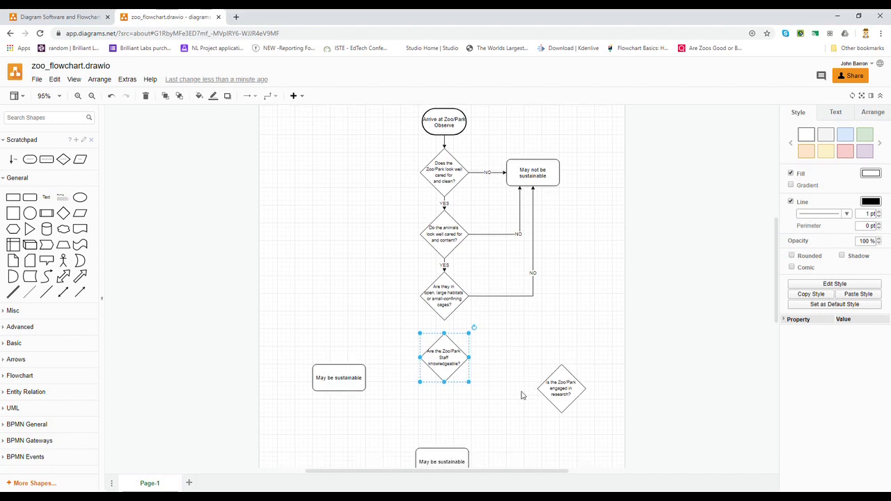
pyautogui.moveTo(494, 370)
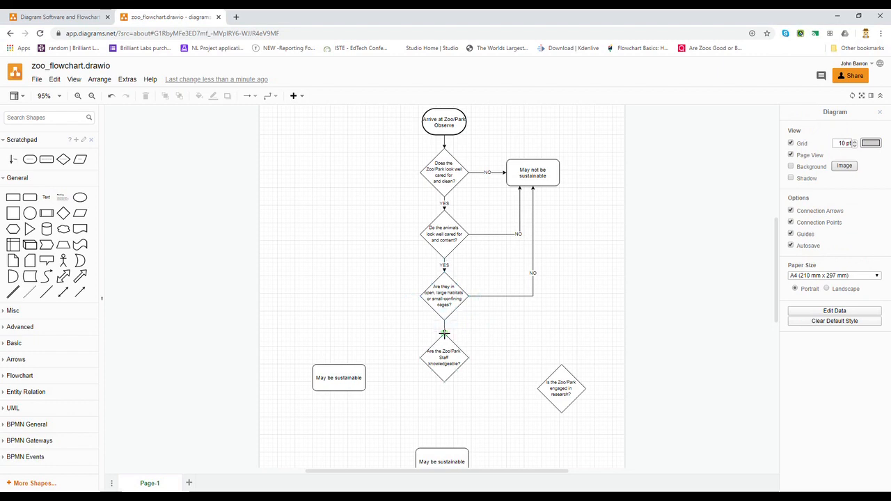
# Draw the YES connector from the habitat diamond to the staff diamond and label it.
pyautogui.click(444, 327)
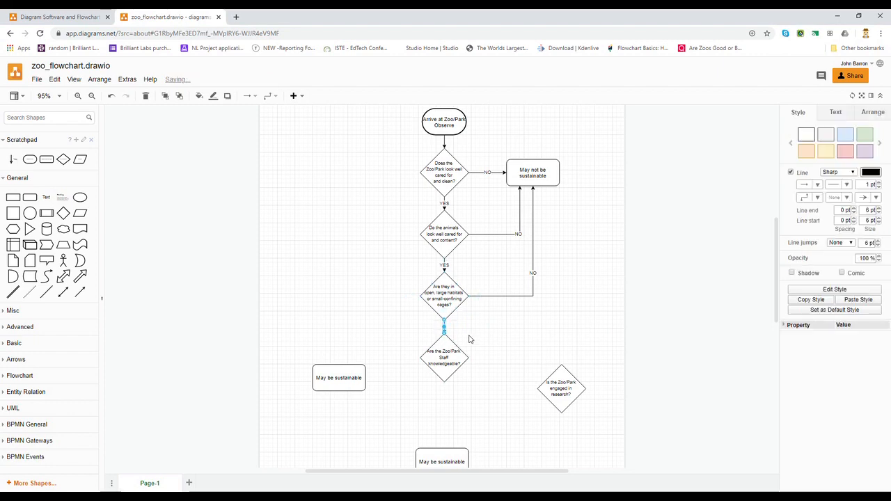
pyautogui.doubleClick(444, 326)
pyautogui.write('YES')
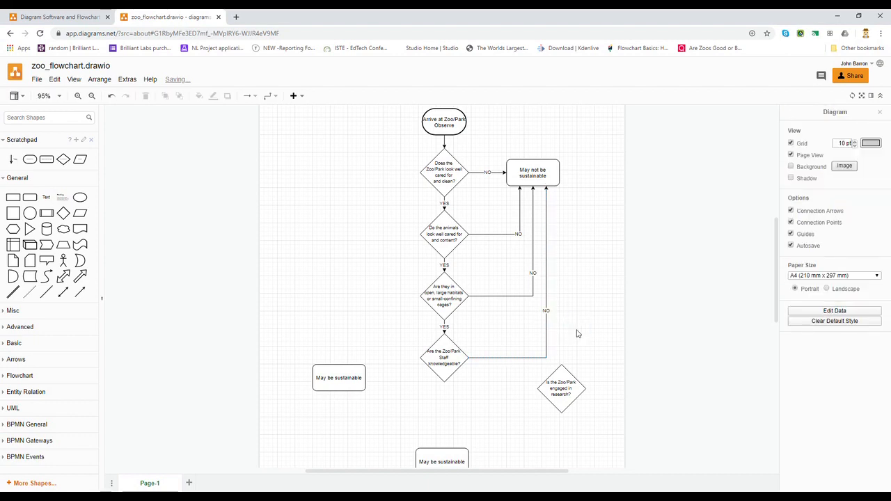
pyautogui.moveTo(578, 375)
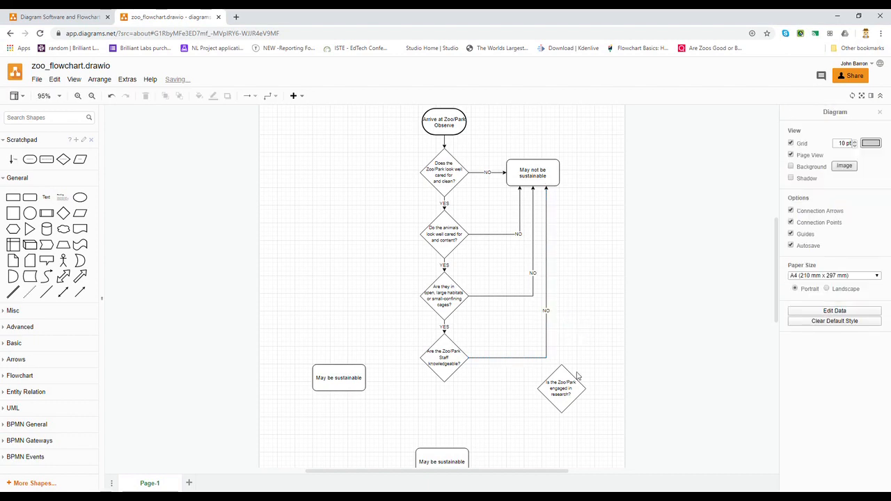
# Move the research question diamond directly below the staff-knowledge question.
pyautogui.click(563, 388)
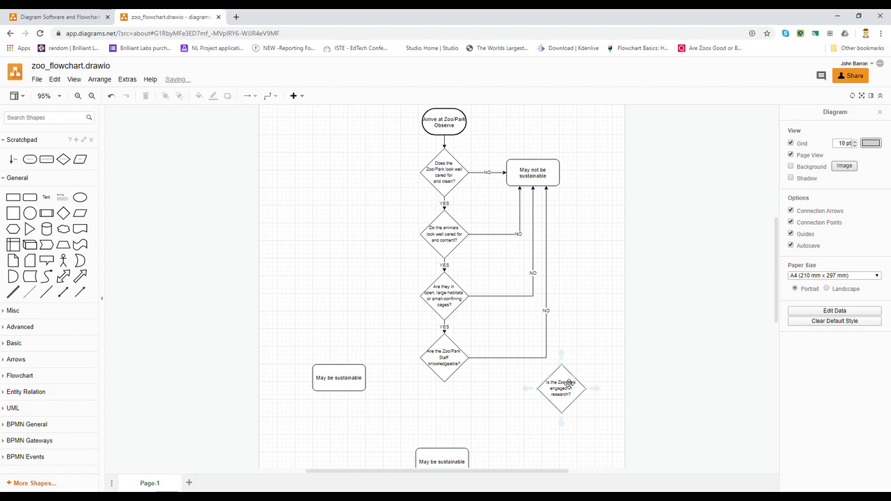
pyautogui.click(561, 387)
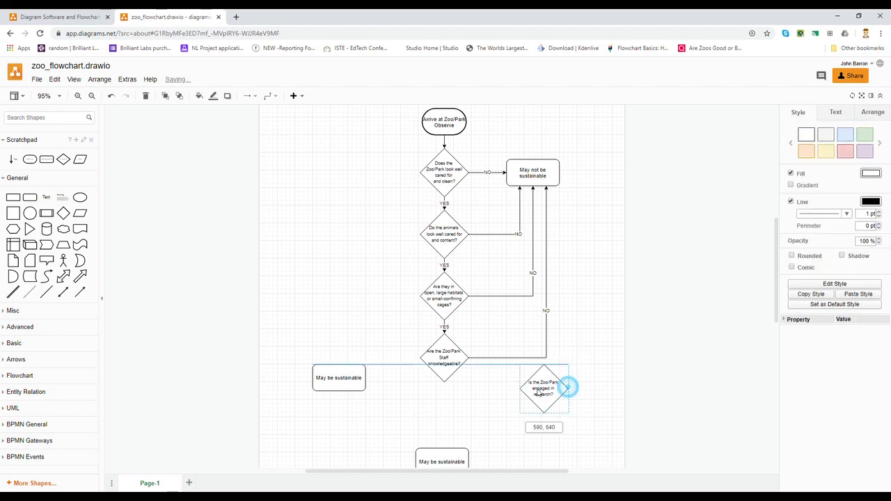
pyautogui.moveTo(543, 388); pyautogui.dragTo(443, 416)
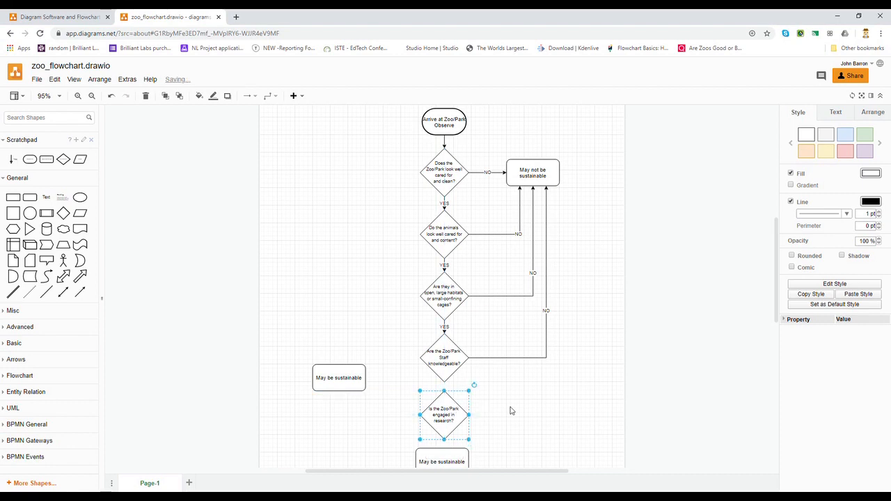
pyautogui.moveTo(445, 383)
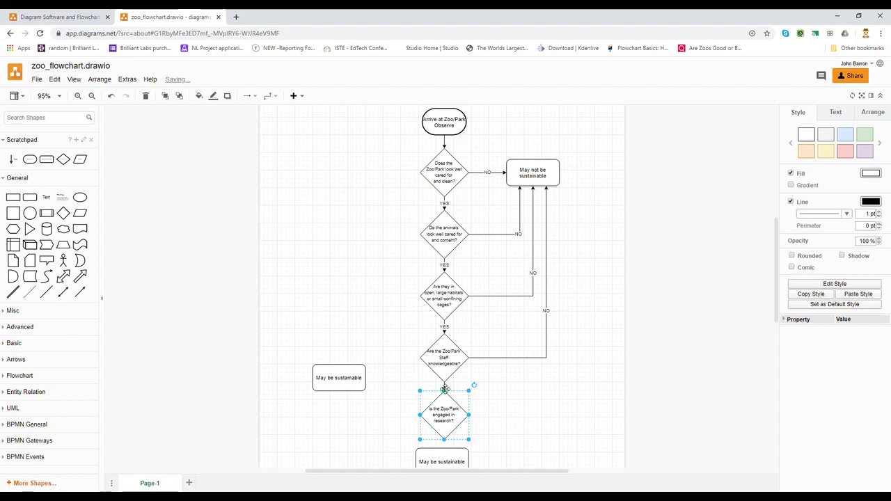
# Label the arrow from the staff diamond down to the research diamond YES.
pyautogui.click(444, 388)
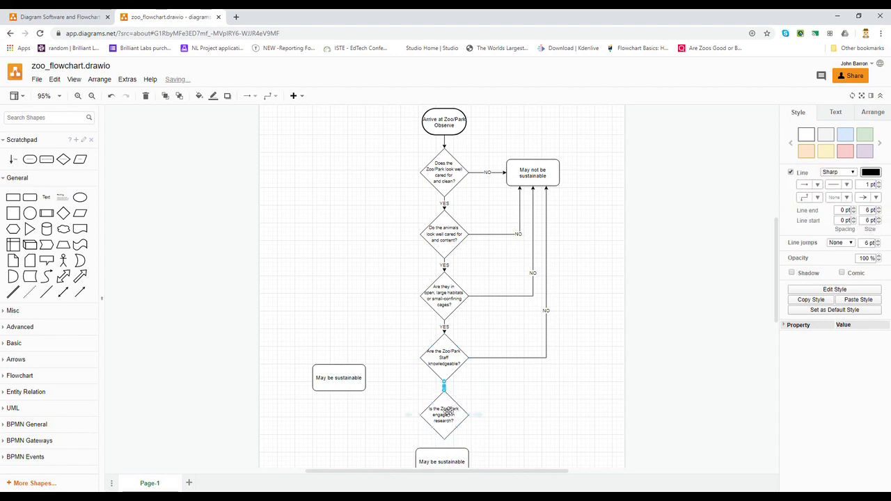
pyautogui.click(444, 415)
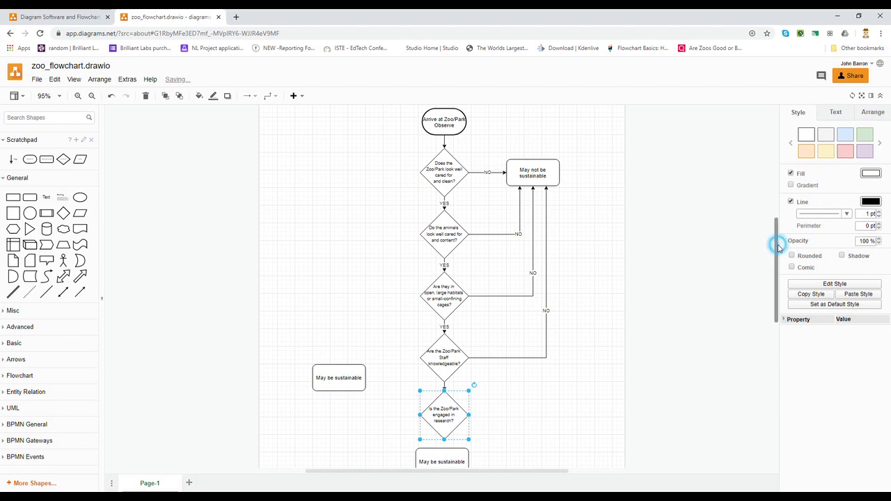
pyautogui.scroll(3)
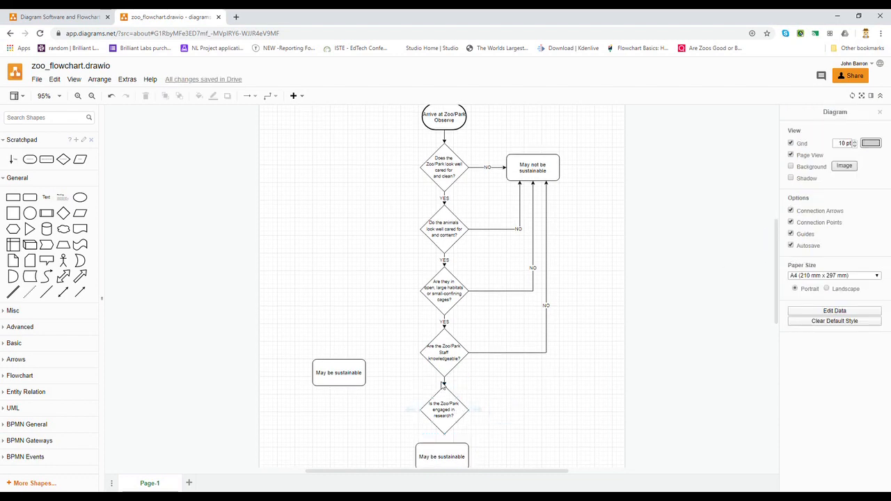
pyautogui.click(444, 383)
pyautogui.write('YES')
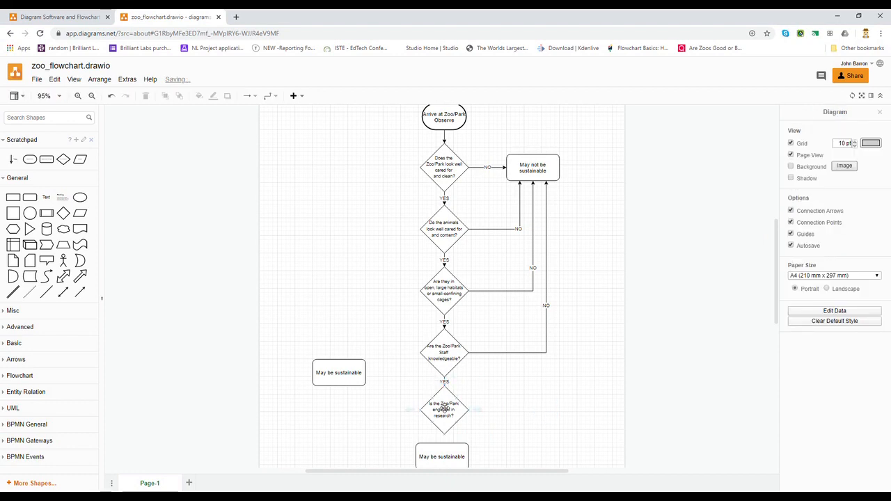
pyautogui.click(442, 414)
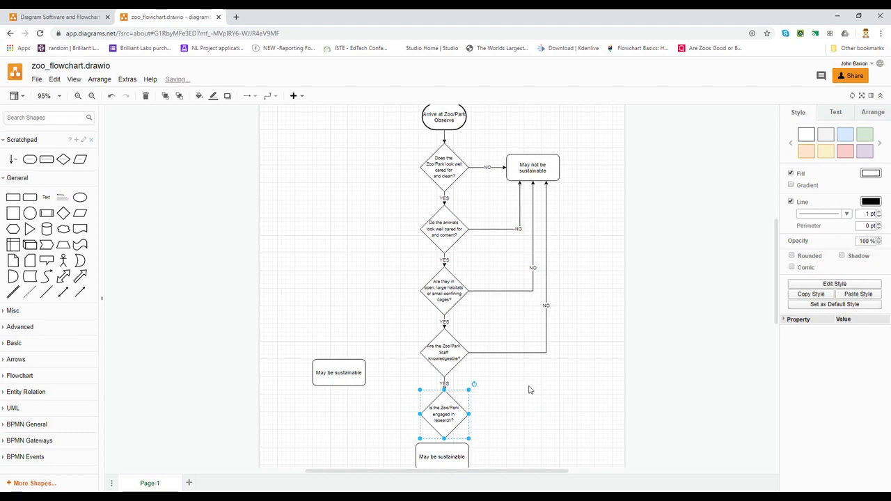
pyautogui.moveTo(484, 258)
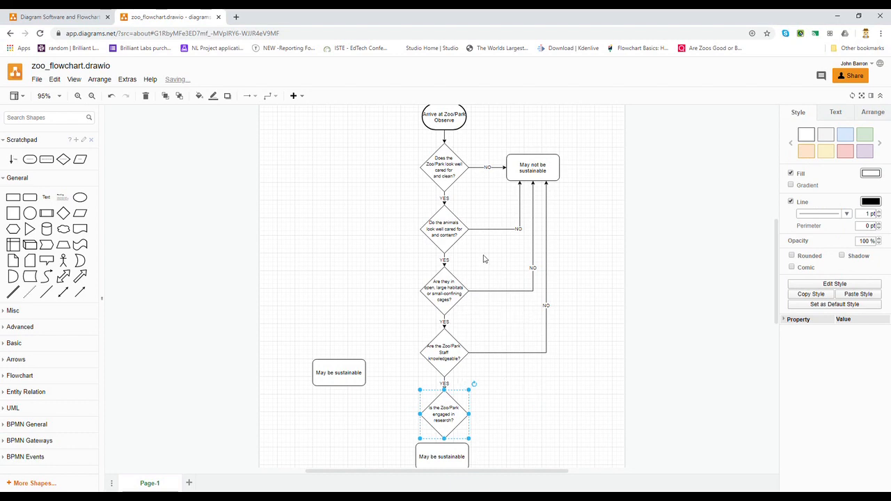
pyautogui.moveTo(444, 117)
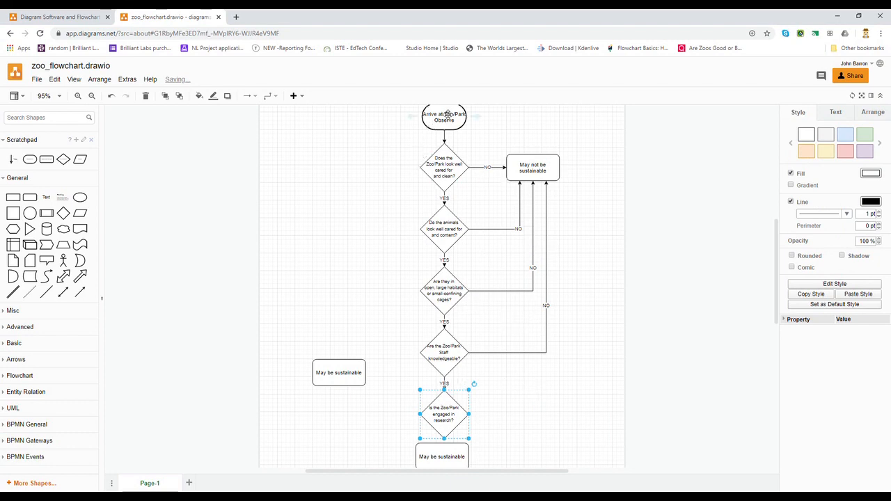
pyautogui.click(545, 136)
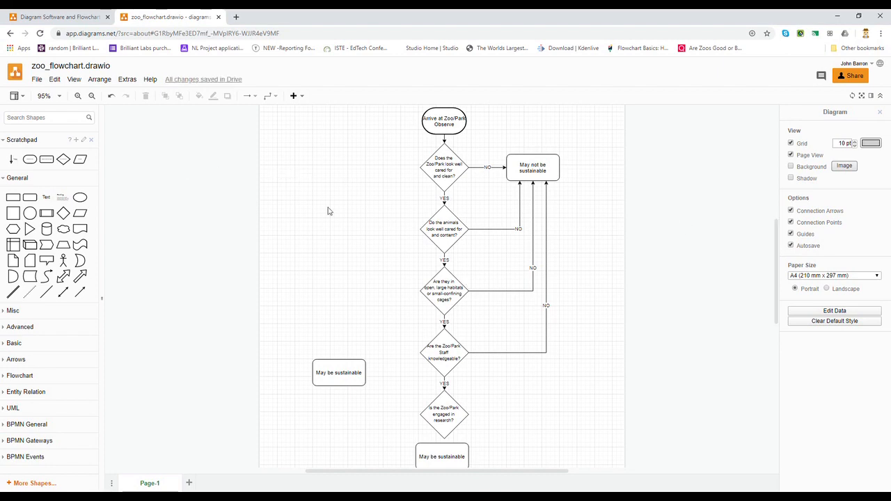
pyautogui.moveTo(63, 89)
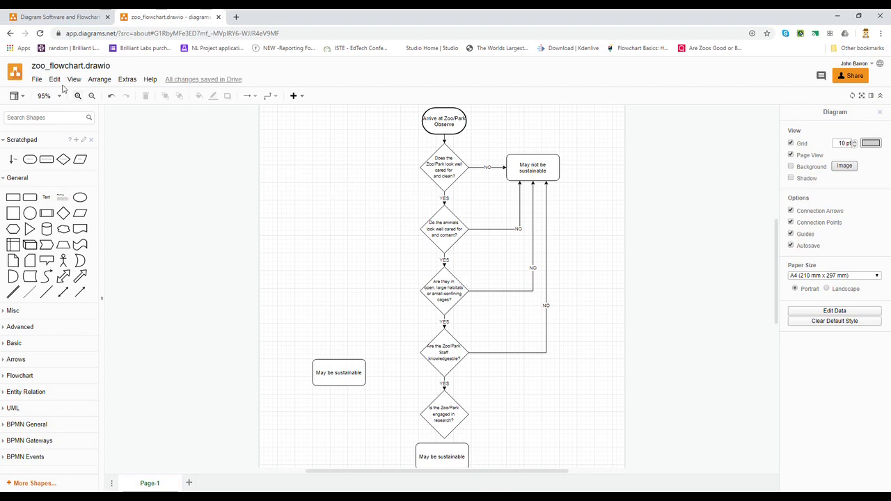
pyautogui.moveTo(703, 73)
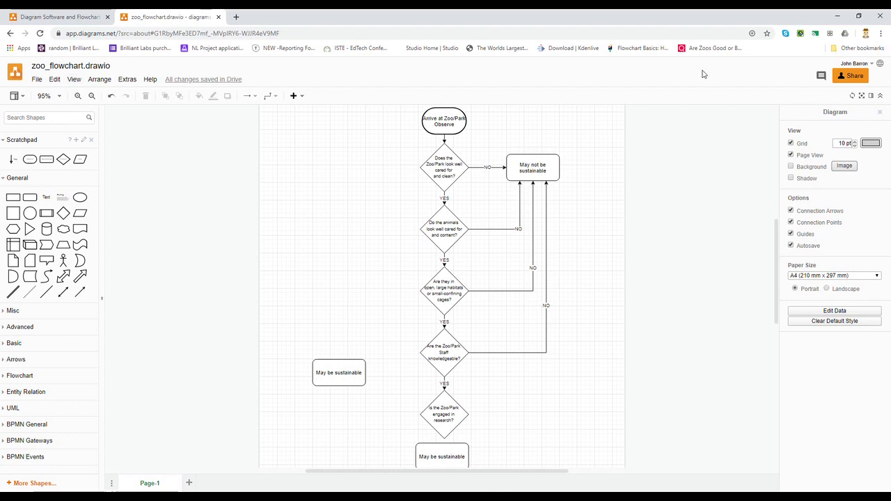
pyautogui.moveTo(271, 226)
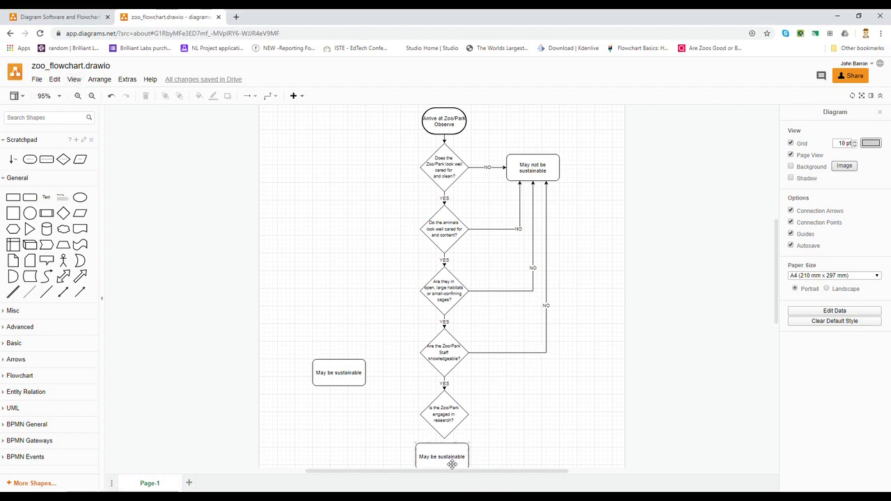
# Delete the duplicate 'May be sustainable' box left of the flowchart.
pyautogui.click(443, 460)
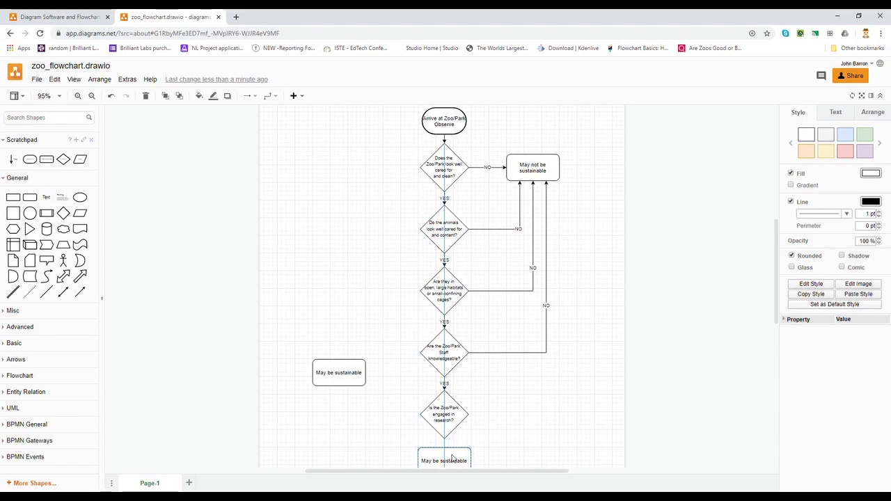
pyautogui.click(338, 373)
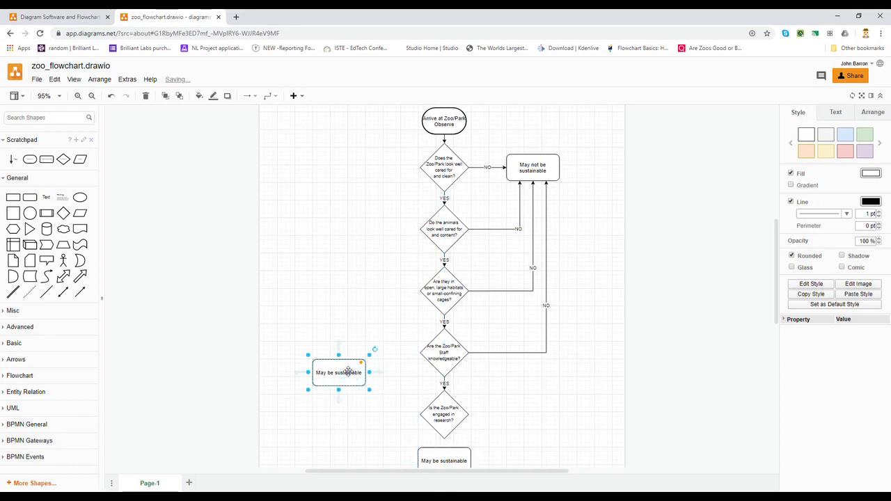
pyautogui.click(347, 376)
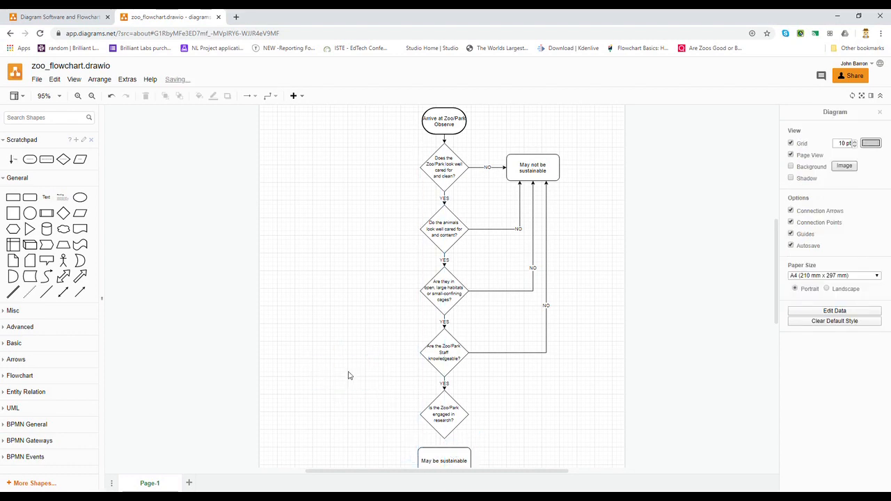
pyautogui.moveTo(412, 418)
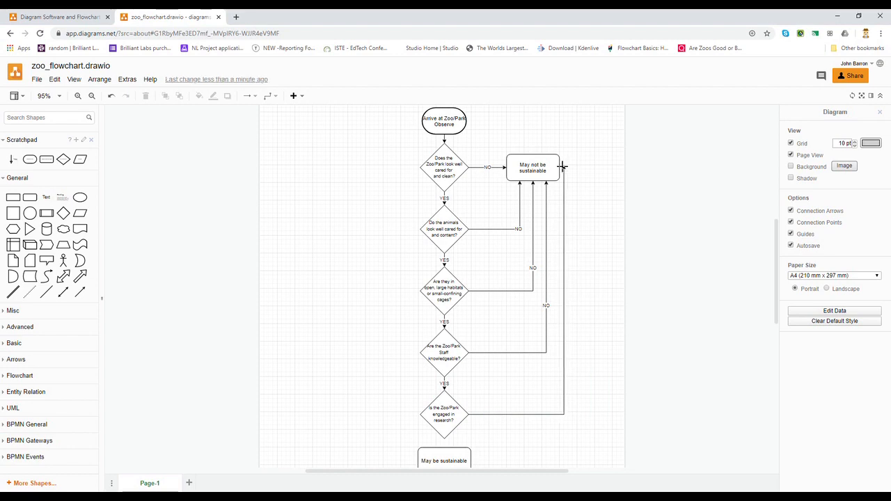
# Label the research diamond's arrows NO to 'may not be sustainable' and YES to 'May be sustainable'.
pyautogui.click(568, 300)
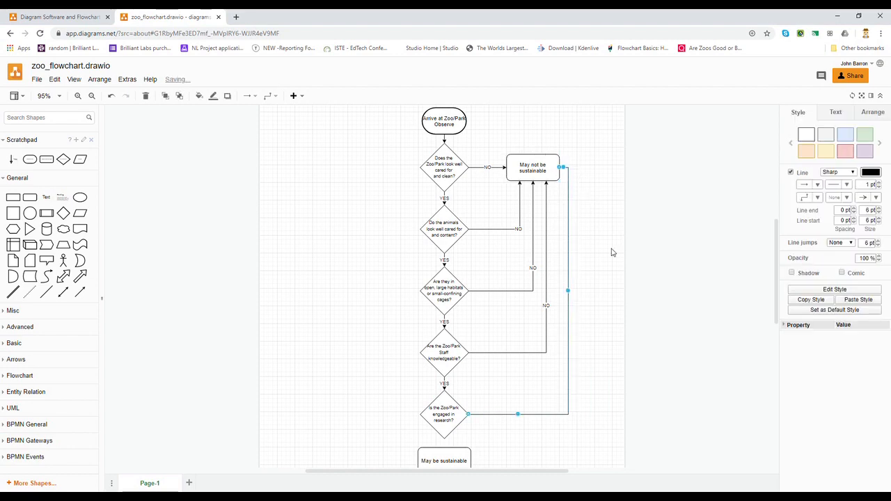
pyautogui.moveTo(591, 361)
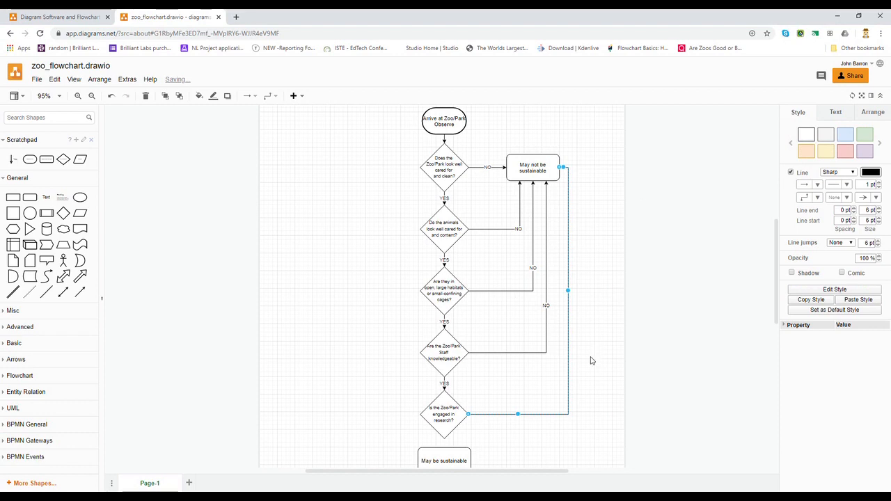
pyautogui.click(595, 359)
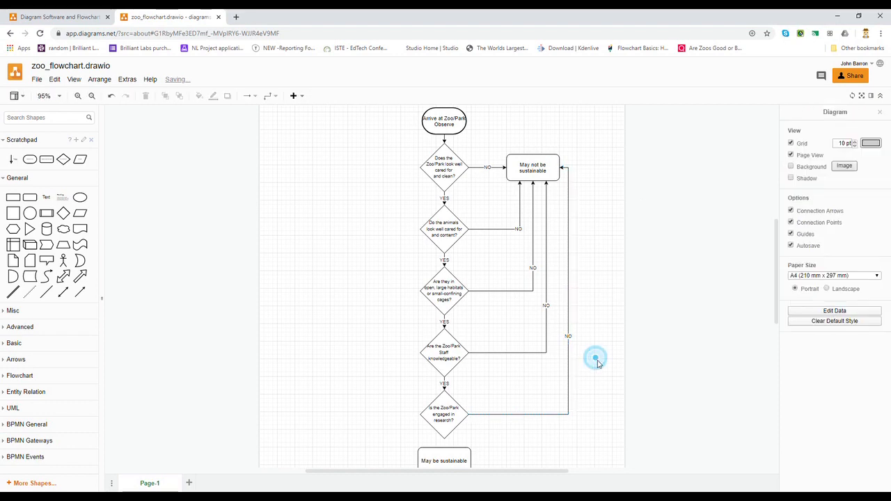
pyautogui.moveTo(445, 442)
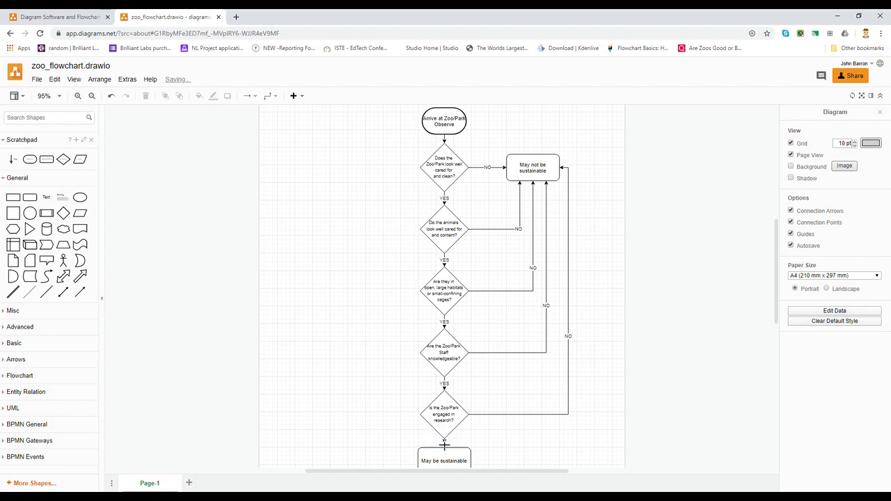
pyautogui.click(444, 443)
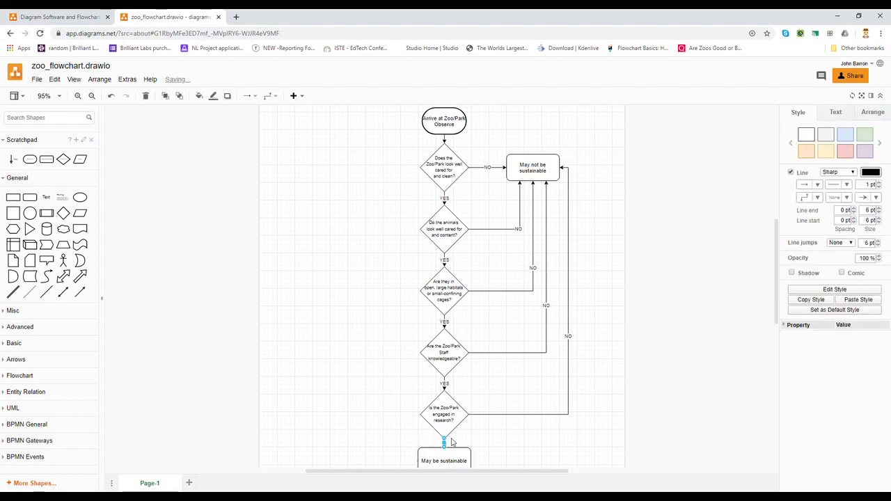
pyautogui.click(537, 444)
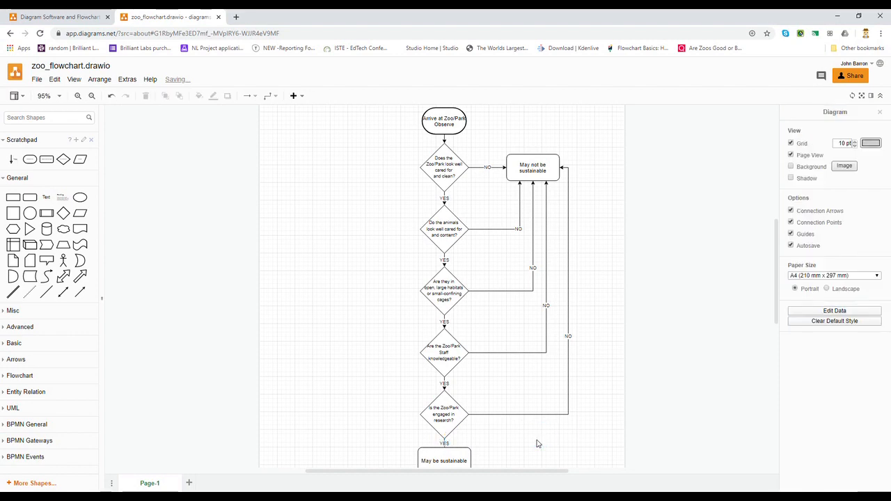